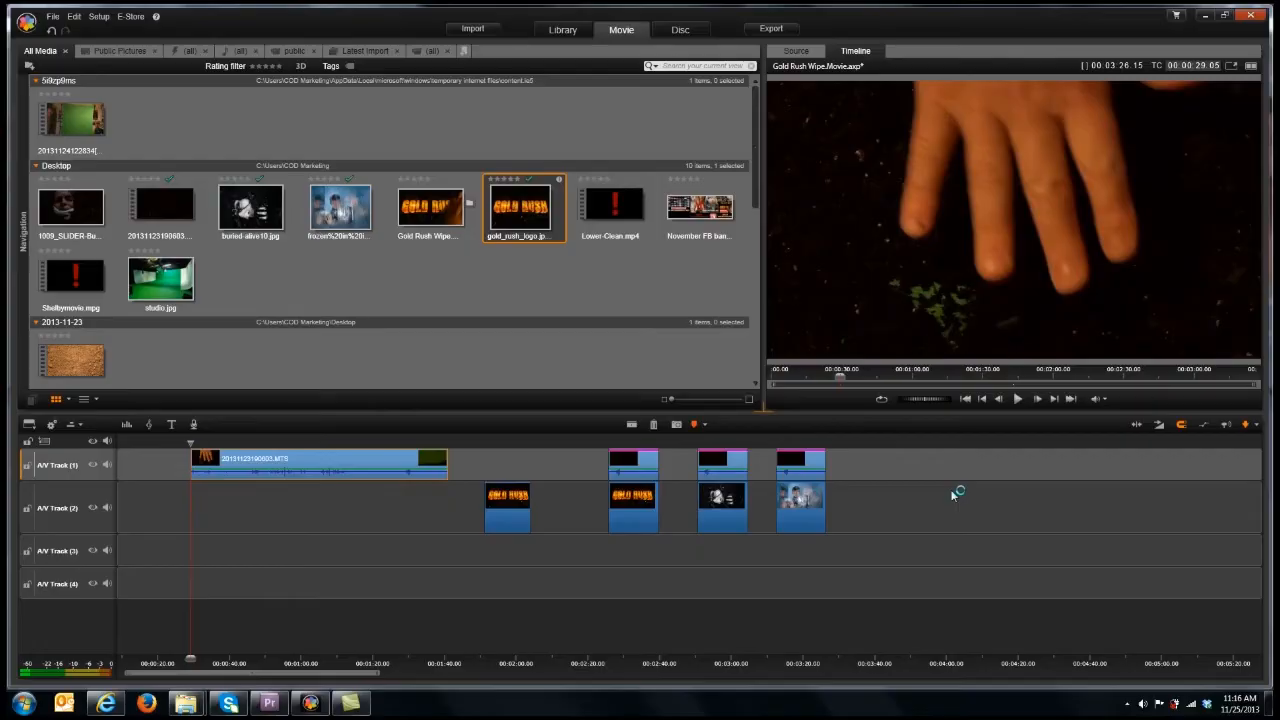
pyautogui.moveTo(952, 496)
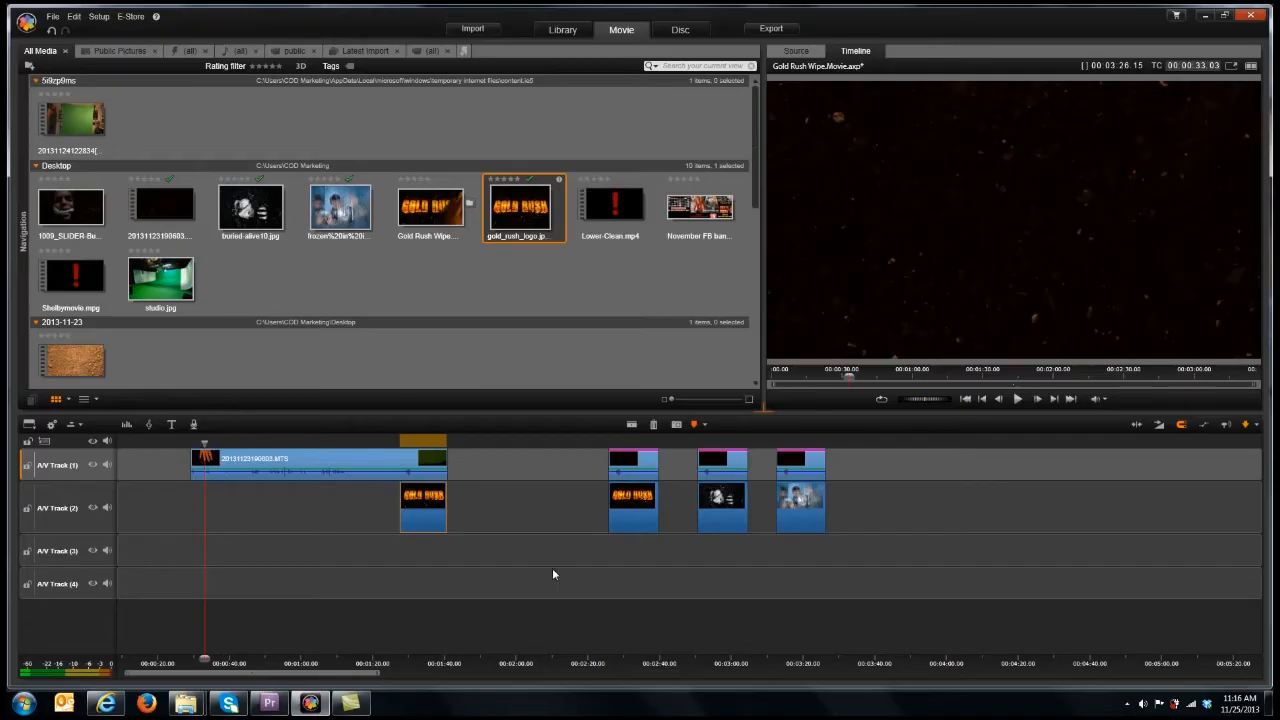
pyautogui.click(1016, 398)
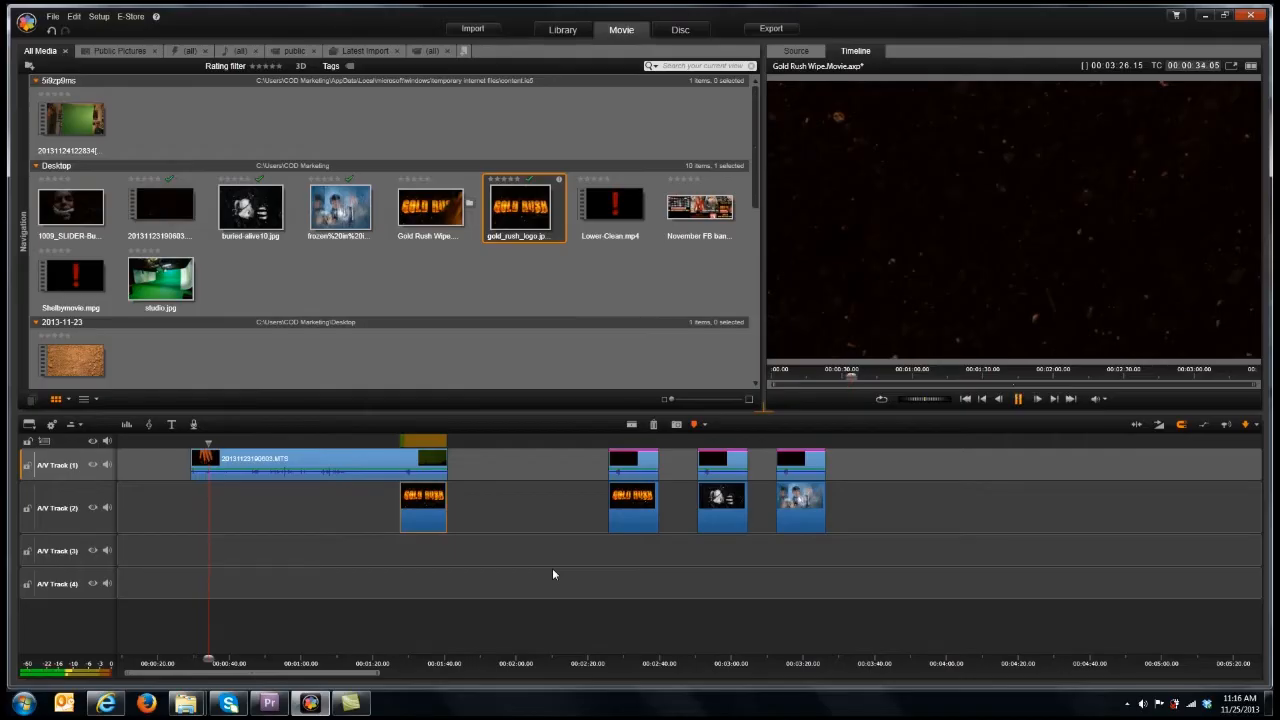
pyautogui.click(1018, 398)
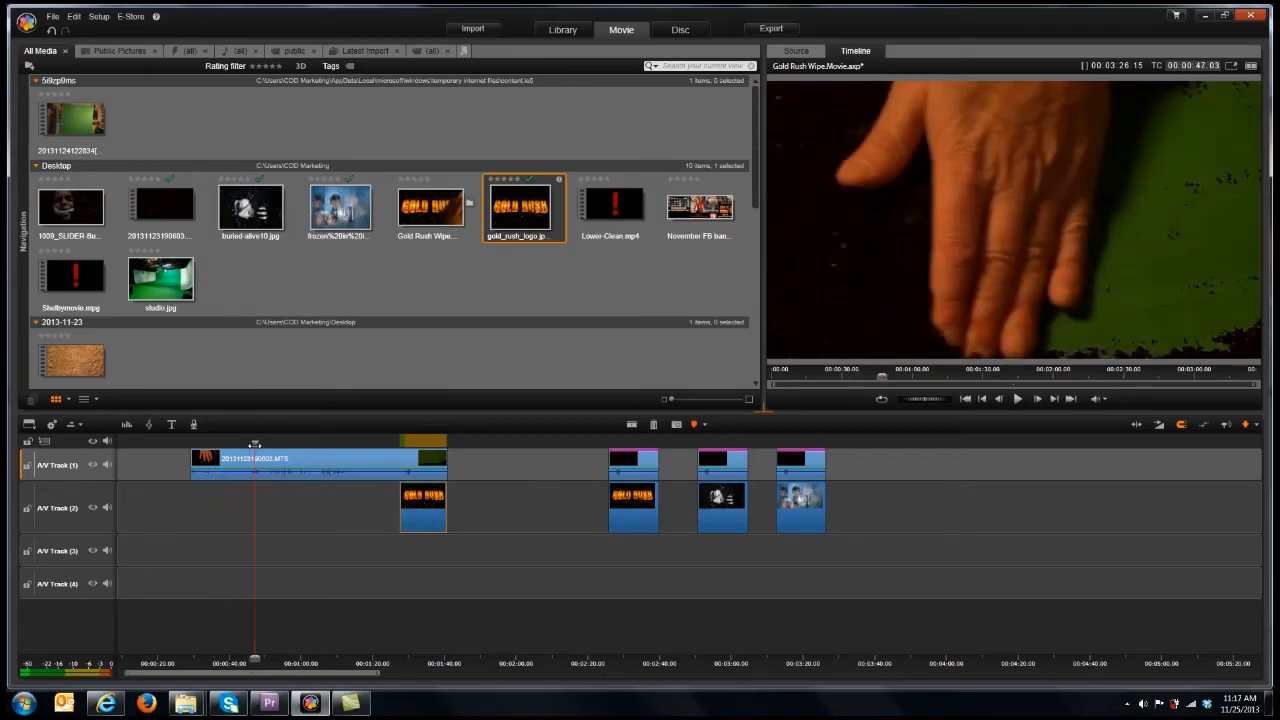
pyautogui.moveTo(256, 470)
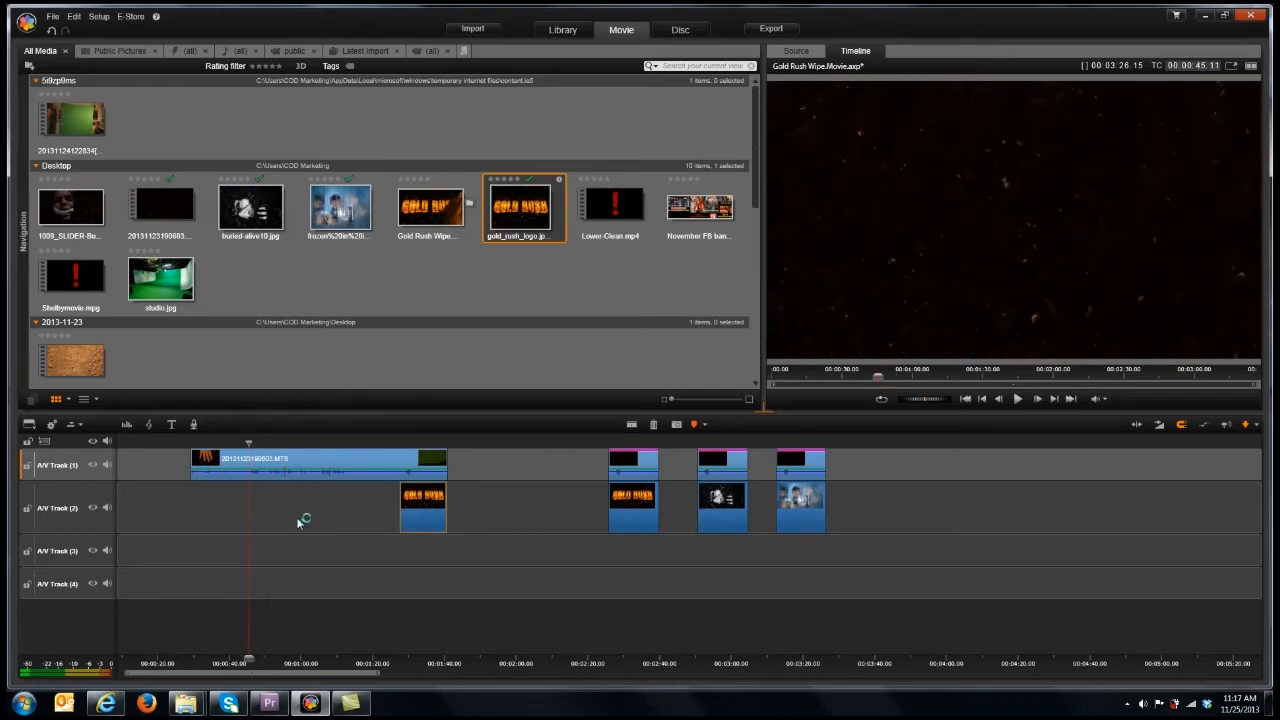
pyautogui.click(1016, 398)
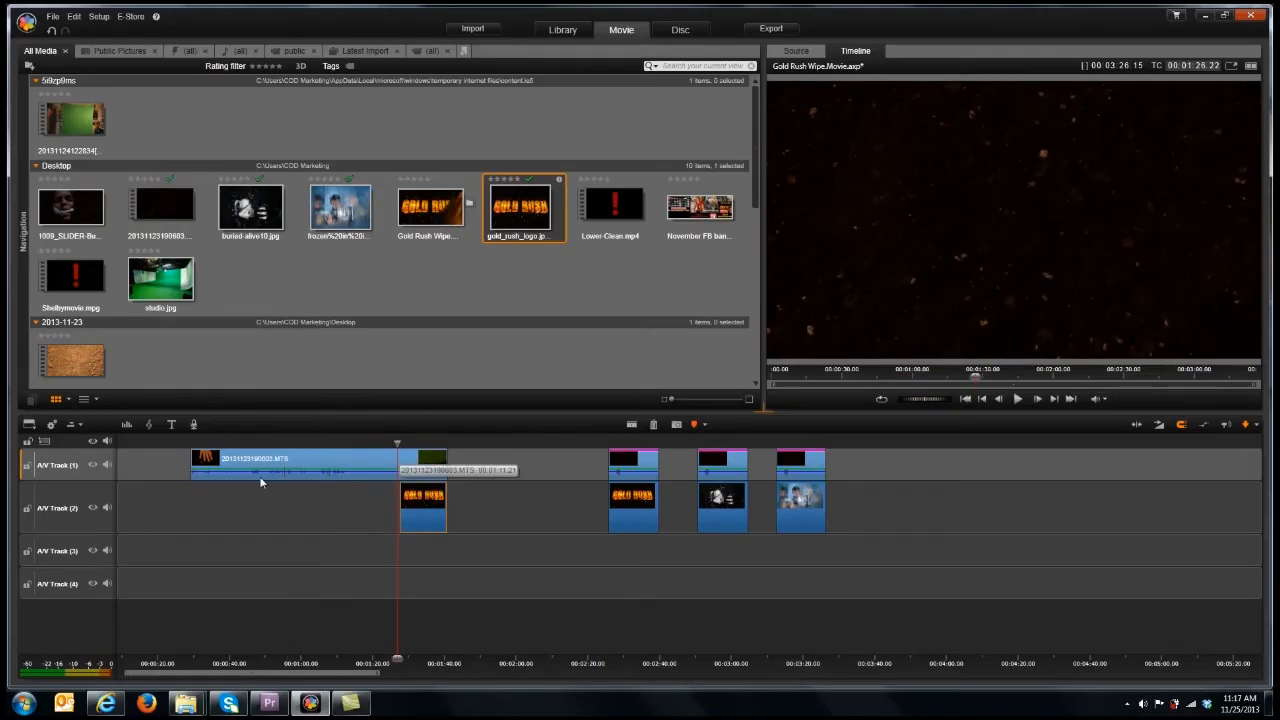
pyautogui.click(1016, 398)
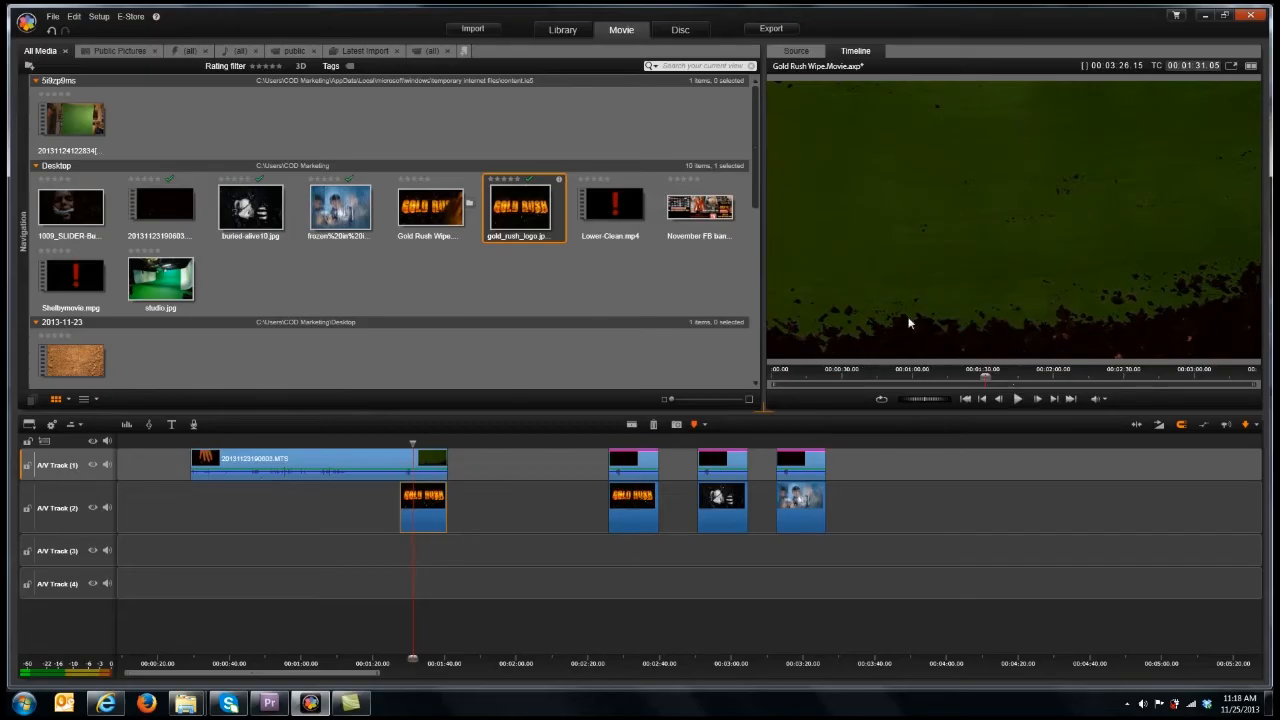
pyautogui.moveTo(1082, 324)
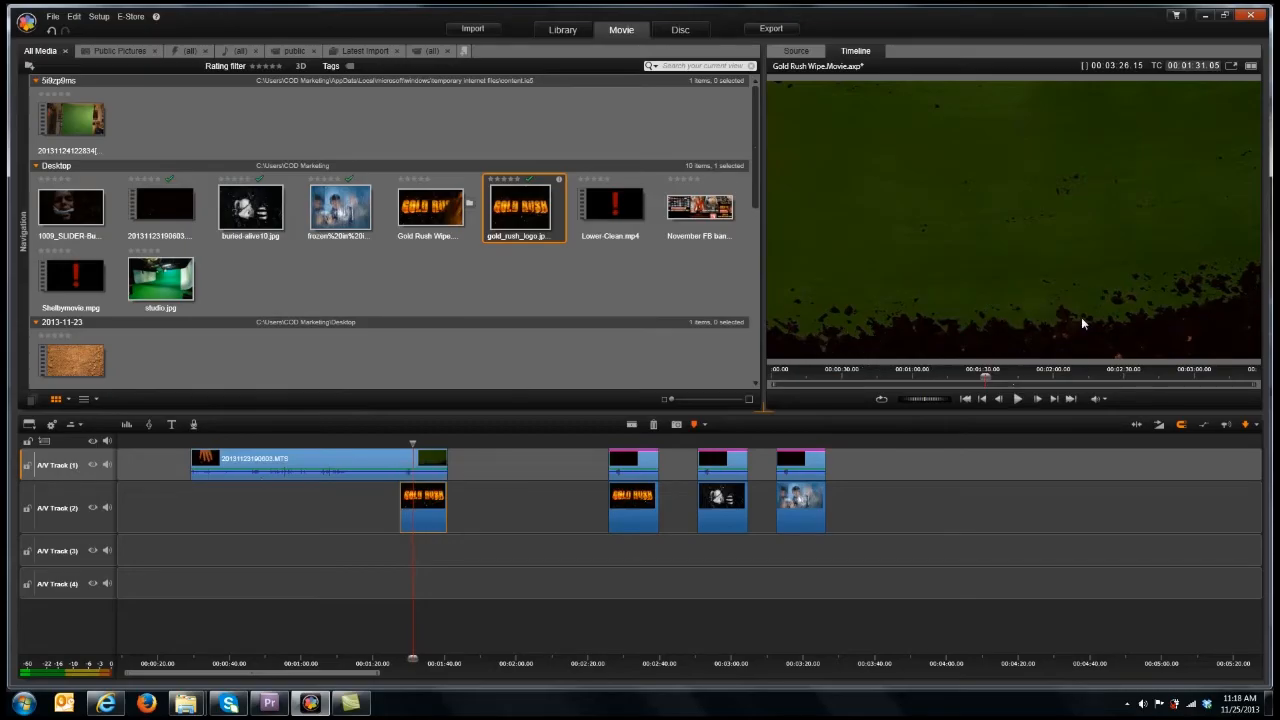
pyautogui.moveTo(1104, 252)
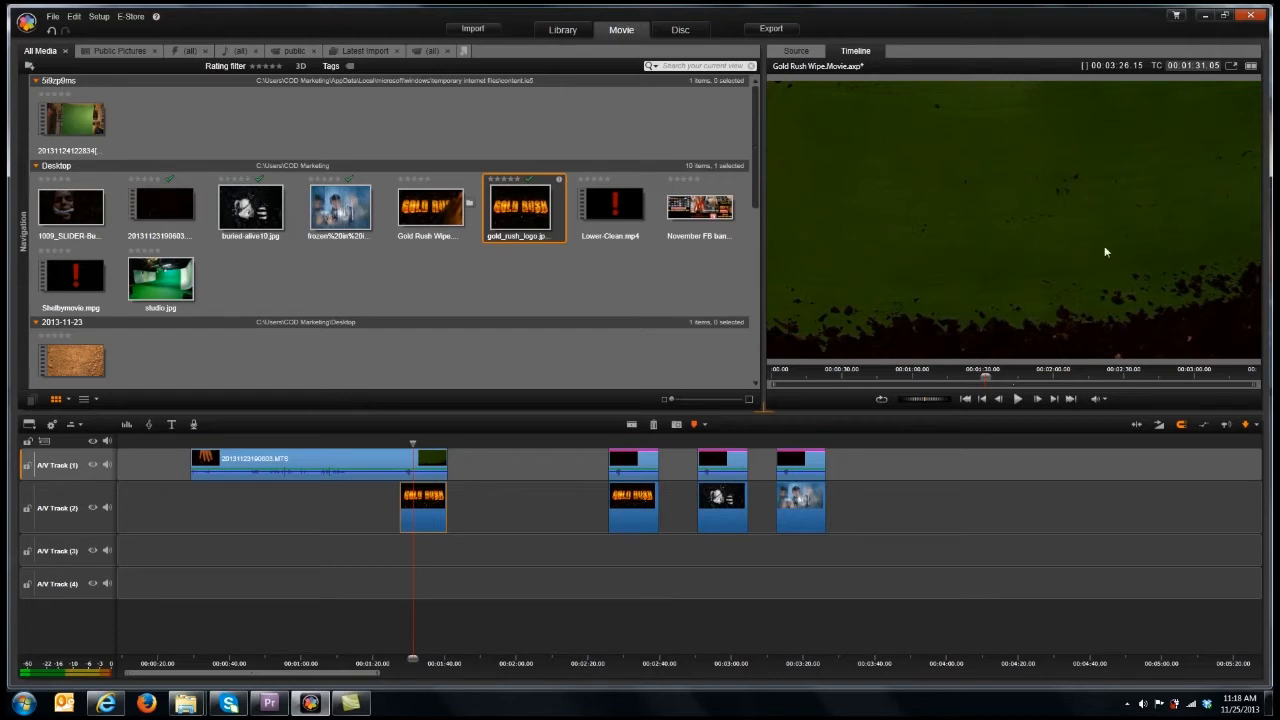
pyautogui.moveTo(1264, 276)
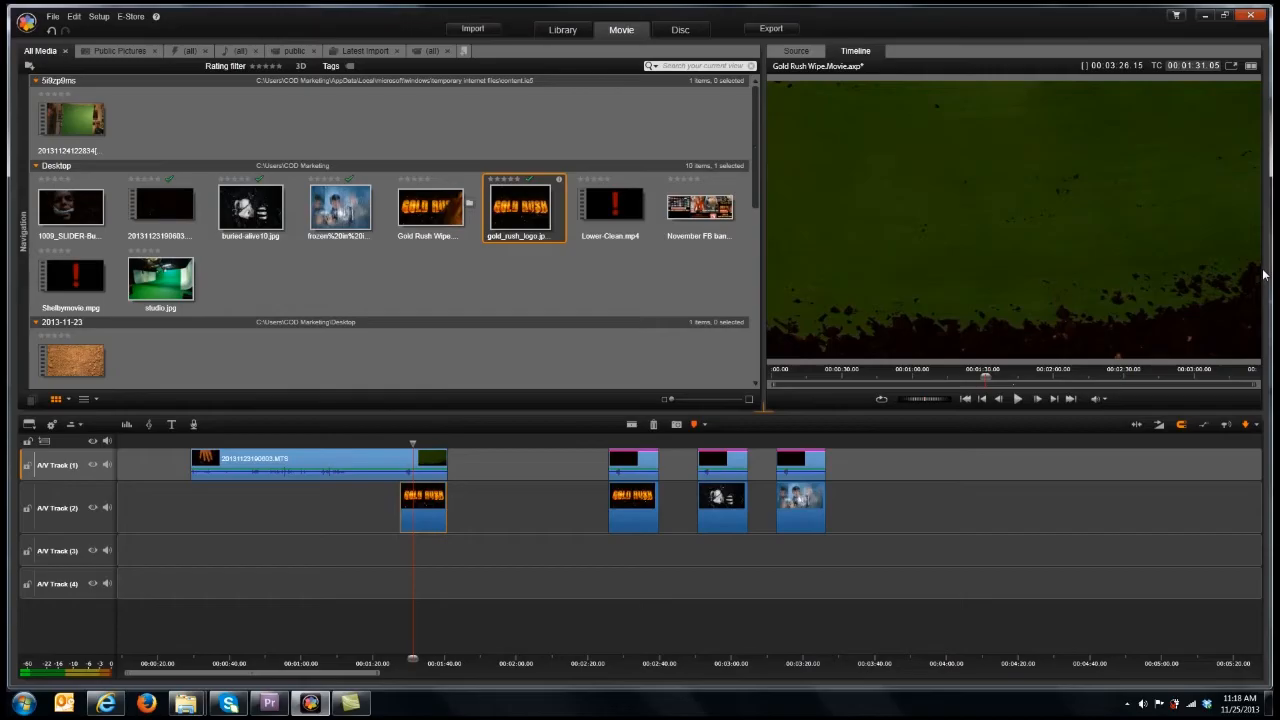
pyautogui.moveTo(1164, 236)
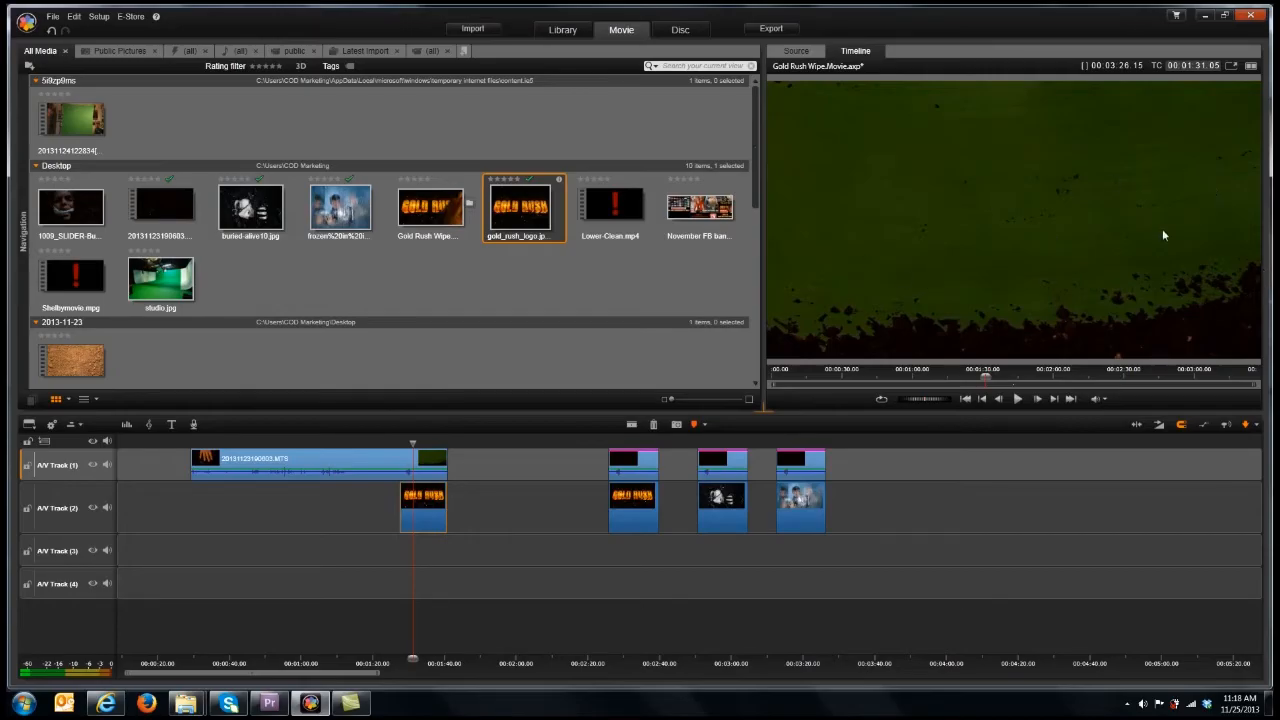
pyautogui.moveTo(1136, 294)
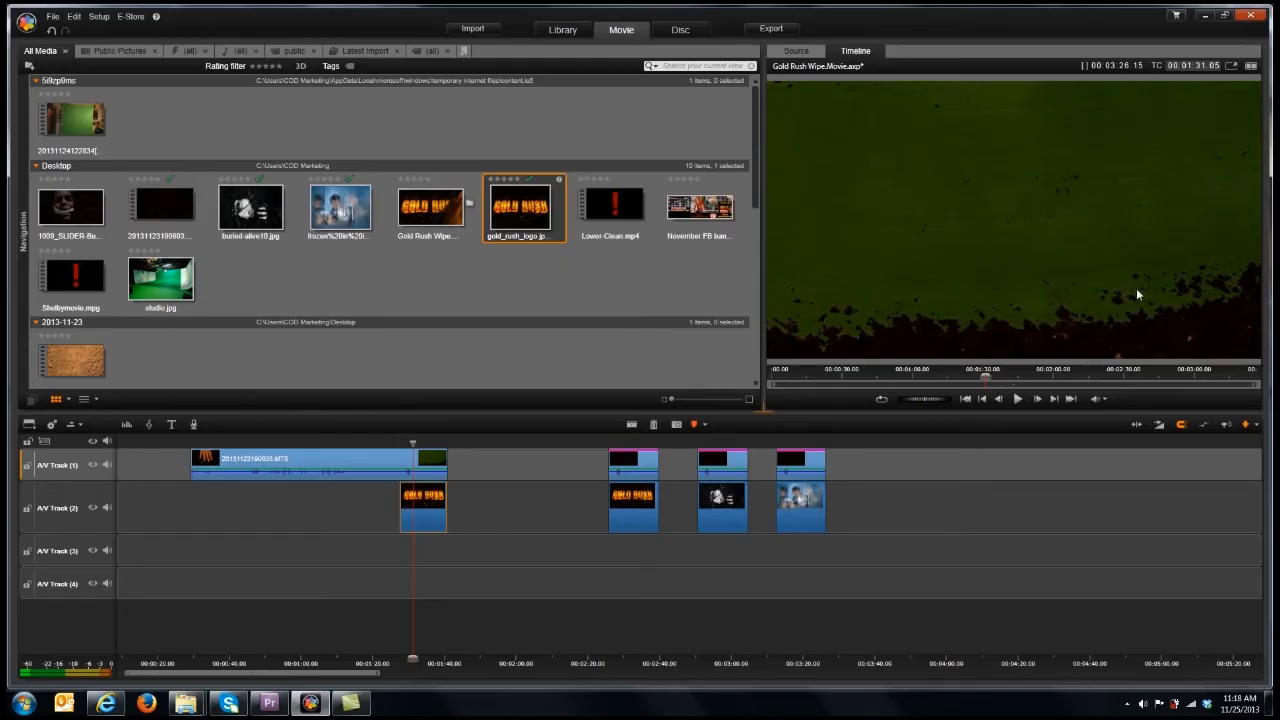
pyautogui.moveTo(928, 232)
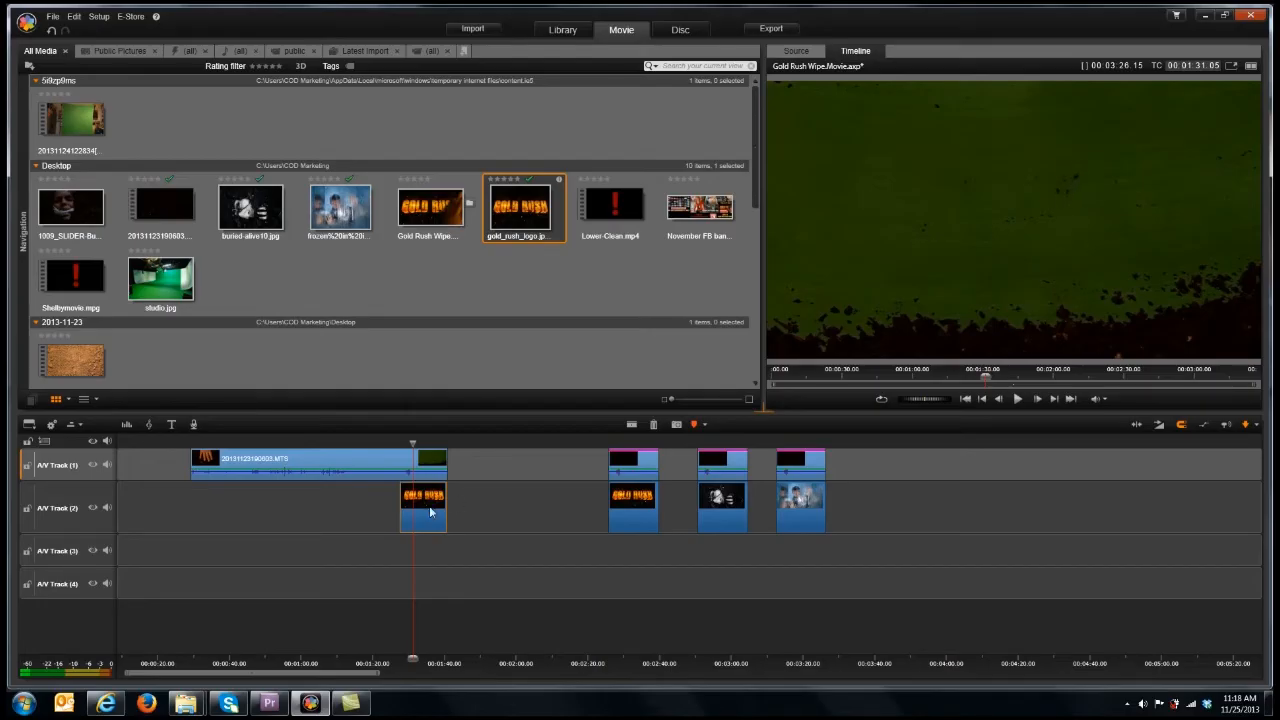
pyautogui.moveTo(430, 510)
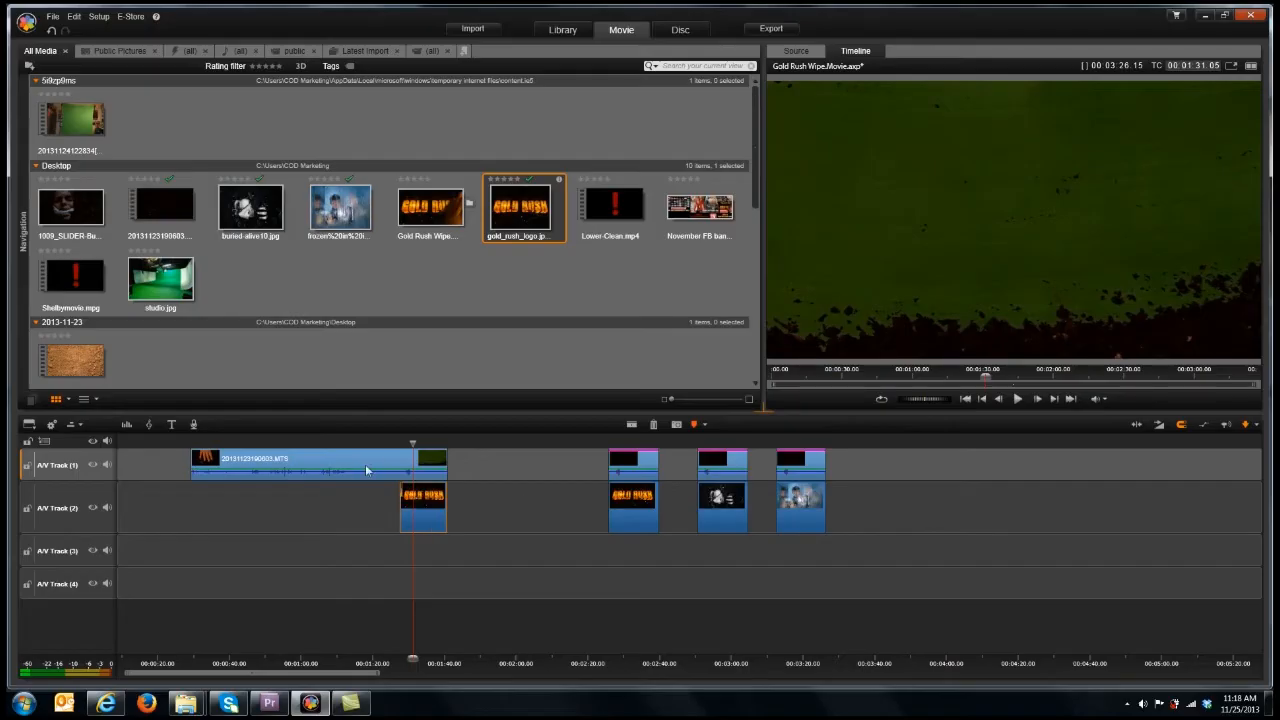
pyautogui.moveTo(380, 464)
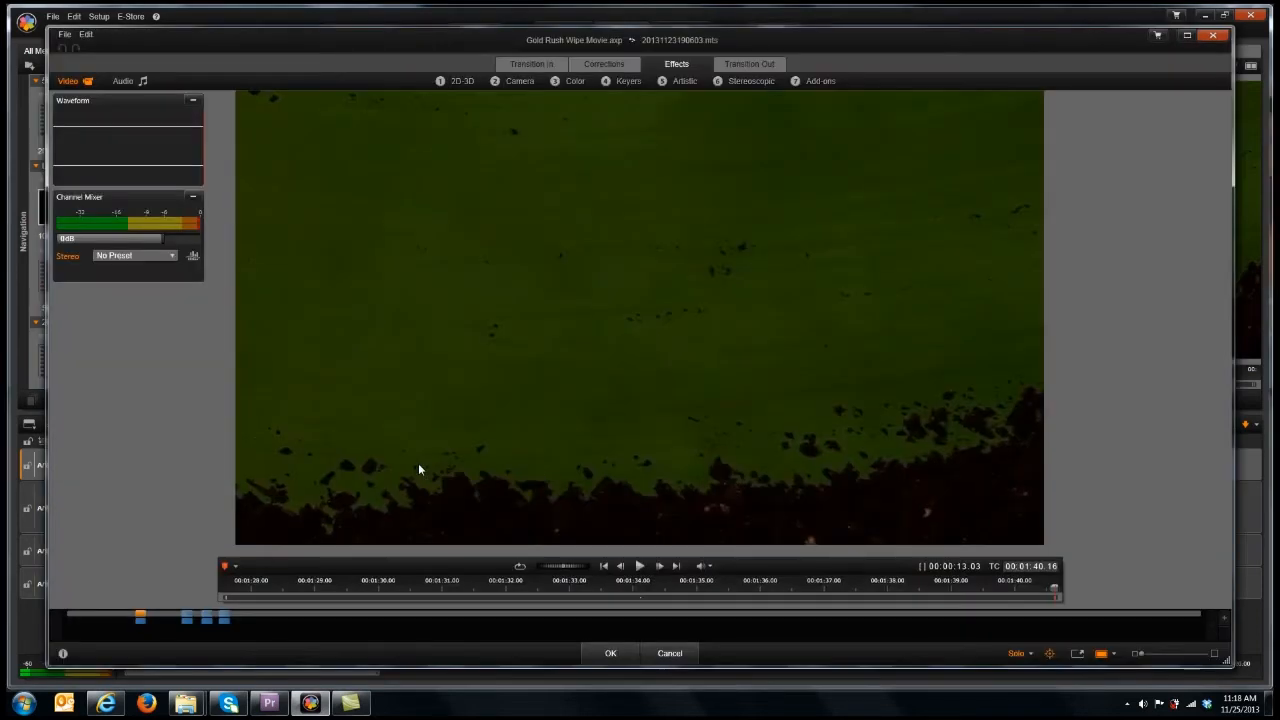
pyautogui.moveTo(476, 96)
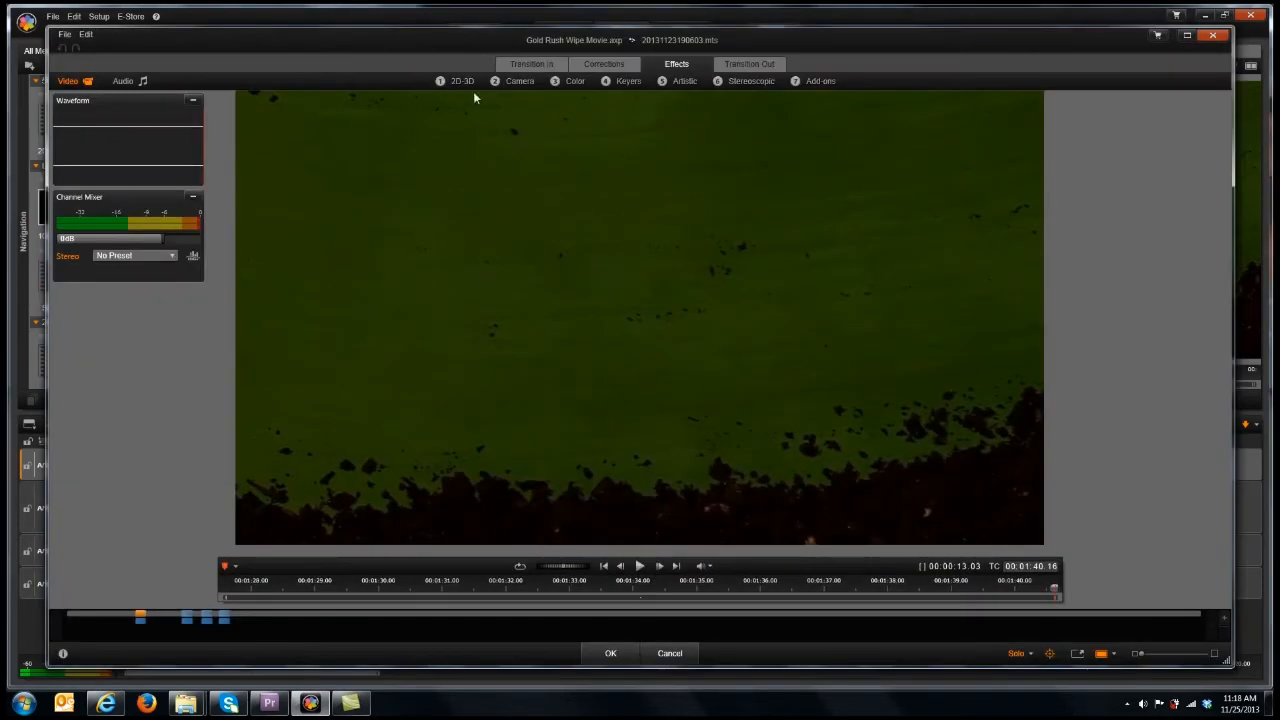
# Add the 2D Editor Advanced effect with No Preset and set its Rotation to 180.
pyautogui.click(460, 80)
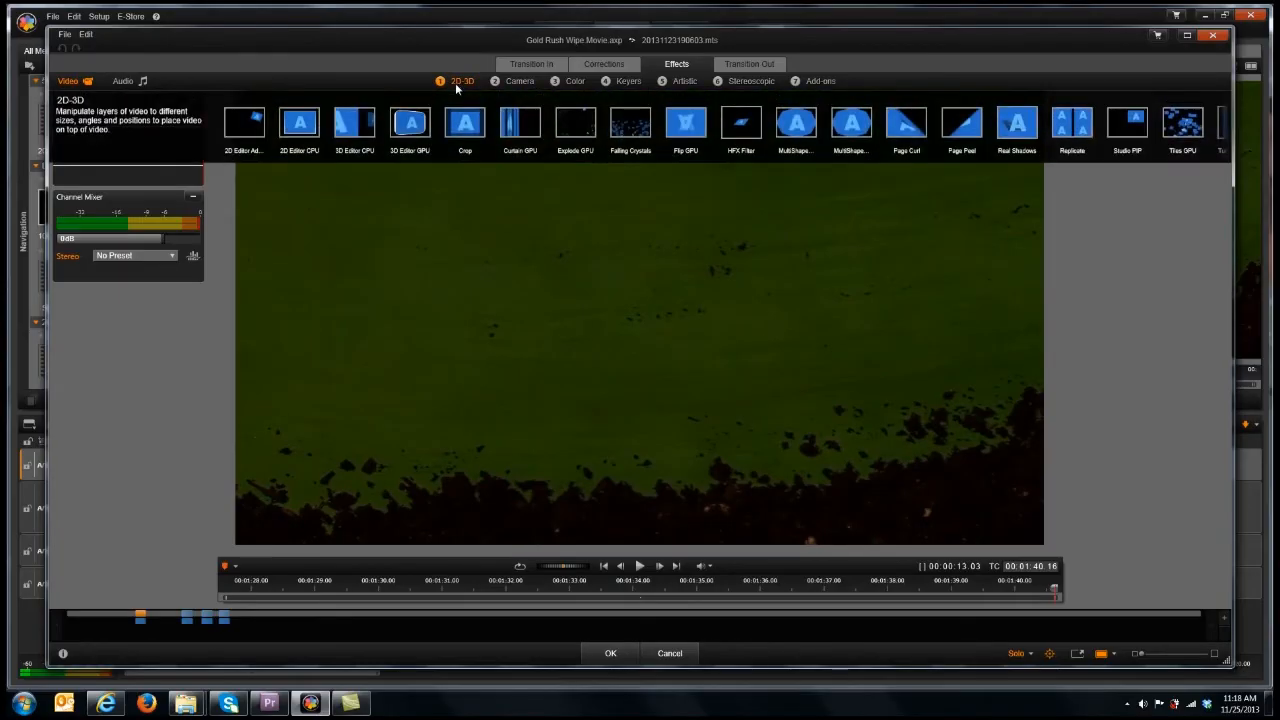
pyautogui.click(244, 122)
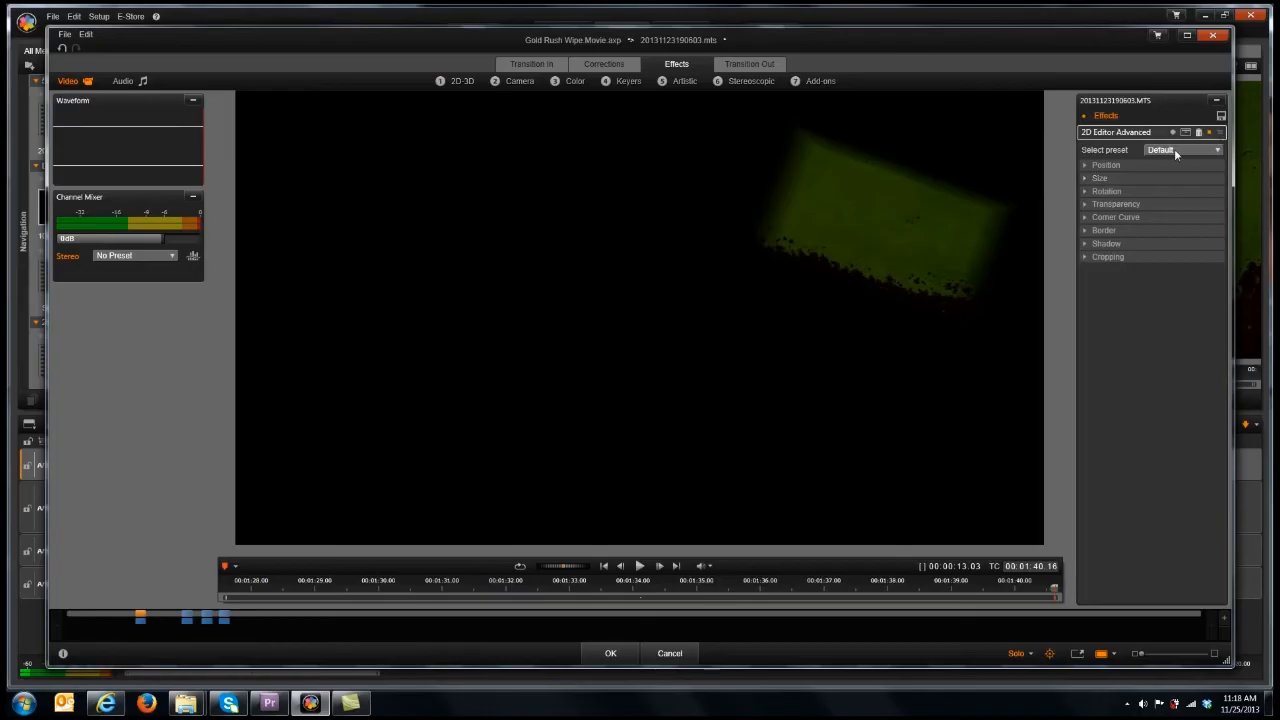
pyautogui.click(1184, 148)
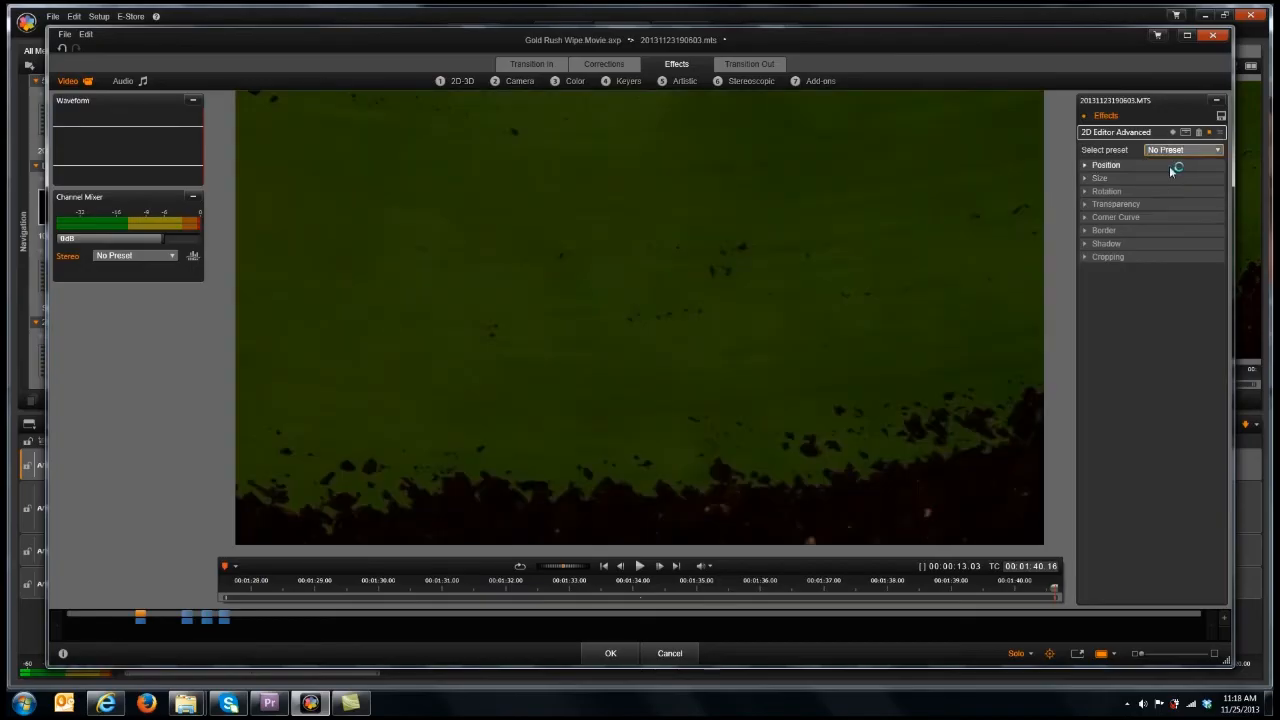
pyautogui.click(1084, 192)
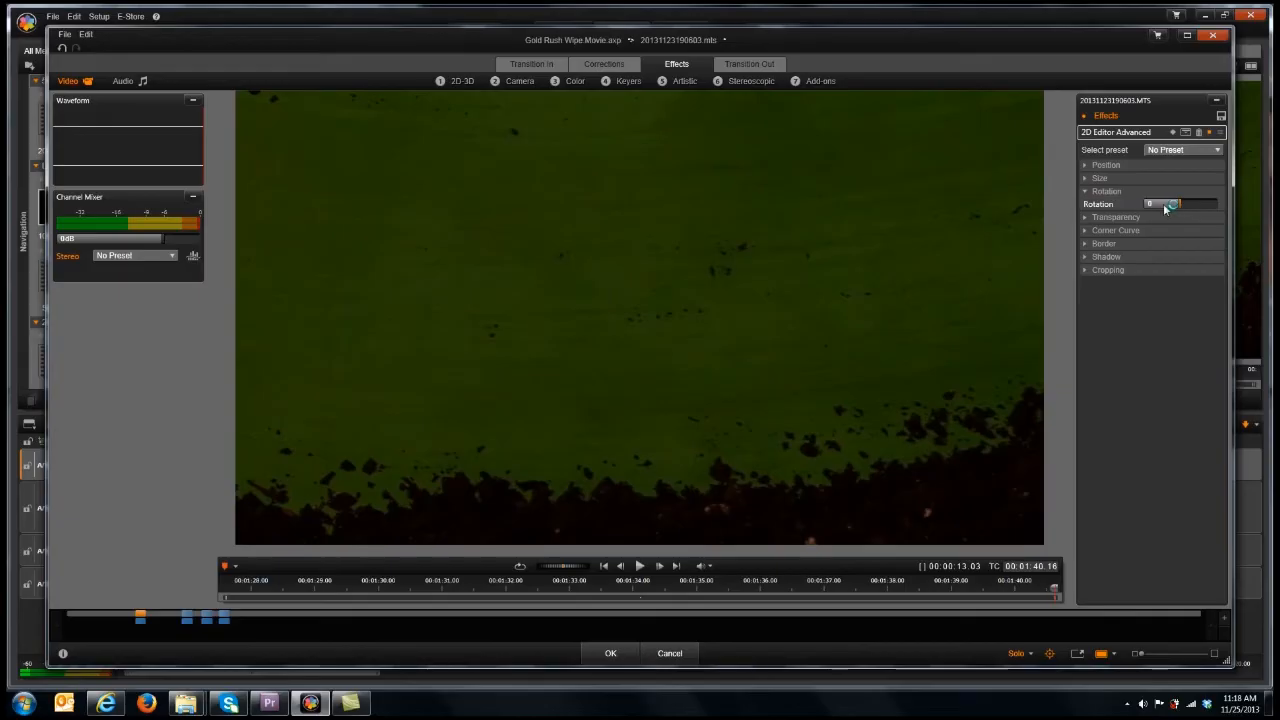
pyautogui.moveTo(1150, 204); pyautogui.dragTo(1190, 204)
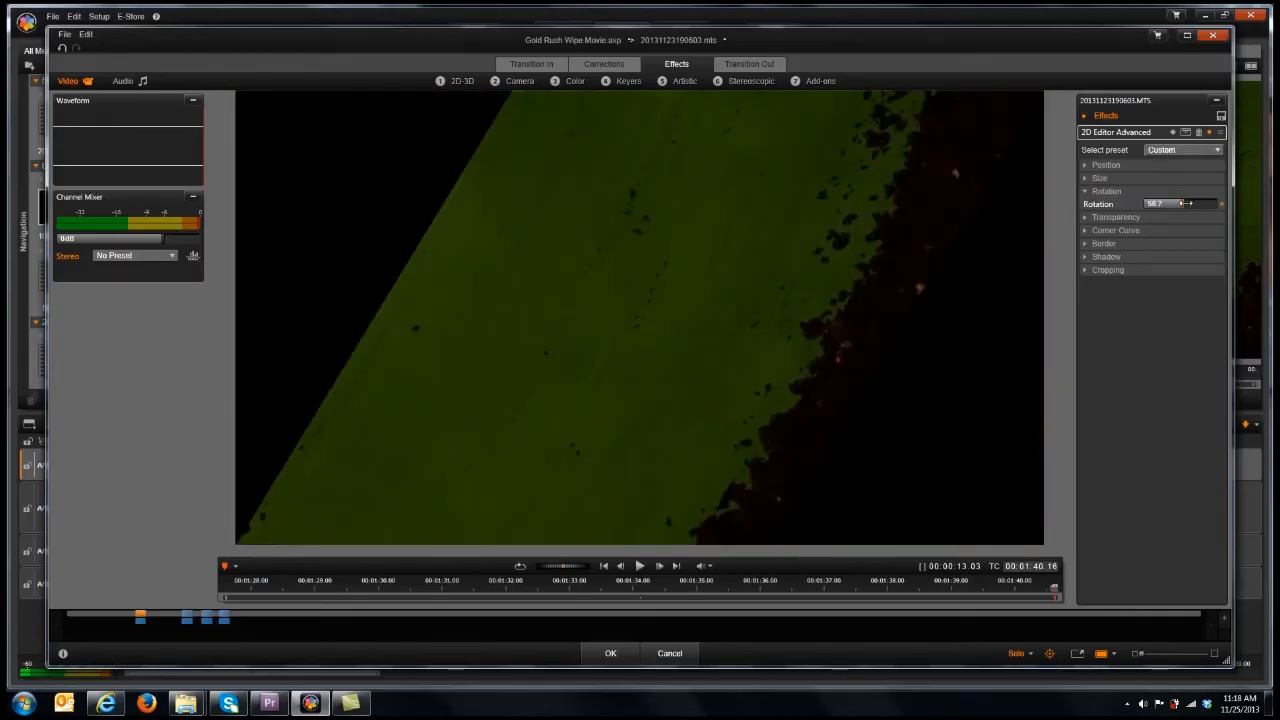
pyautogui.tripleClick(1164, 204)
pyautogui.write('180')
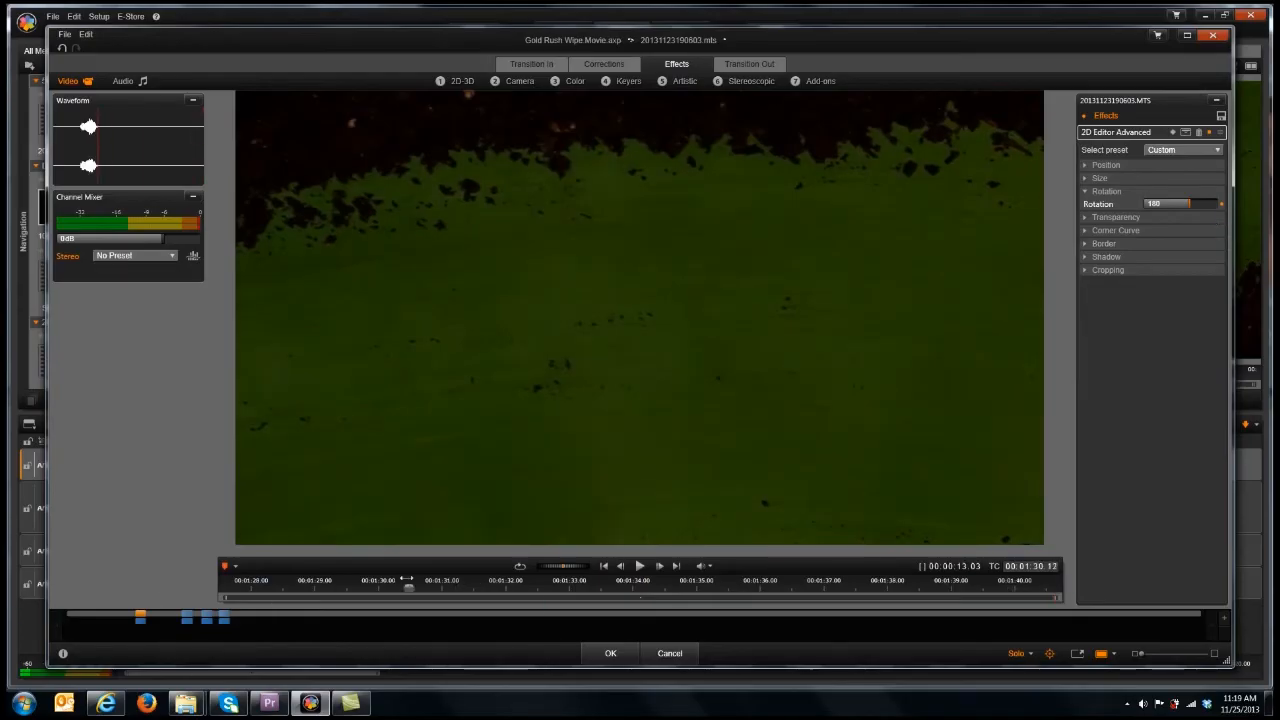
# Preview the rotated dirt-wipe clip from its start.
pyautogui.moveTo(408, 588); pyautogui.dragTo(250, 588)
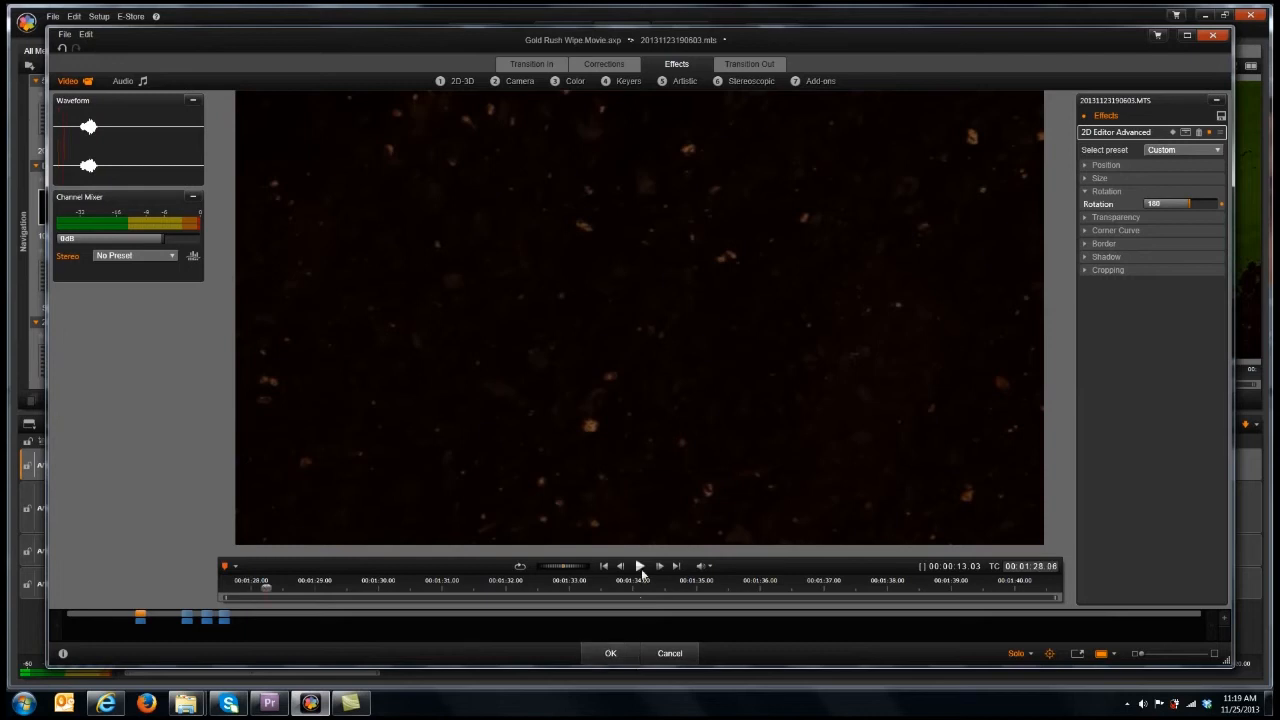
pyautogui.click(640, 566)
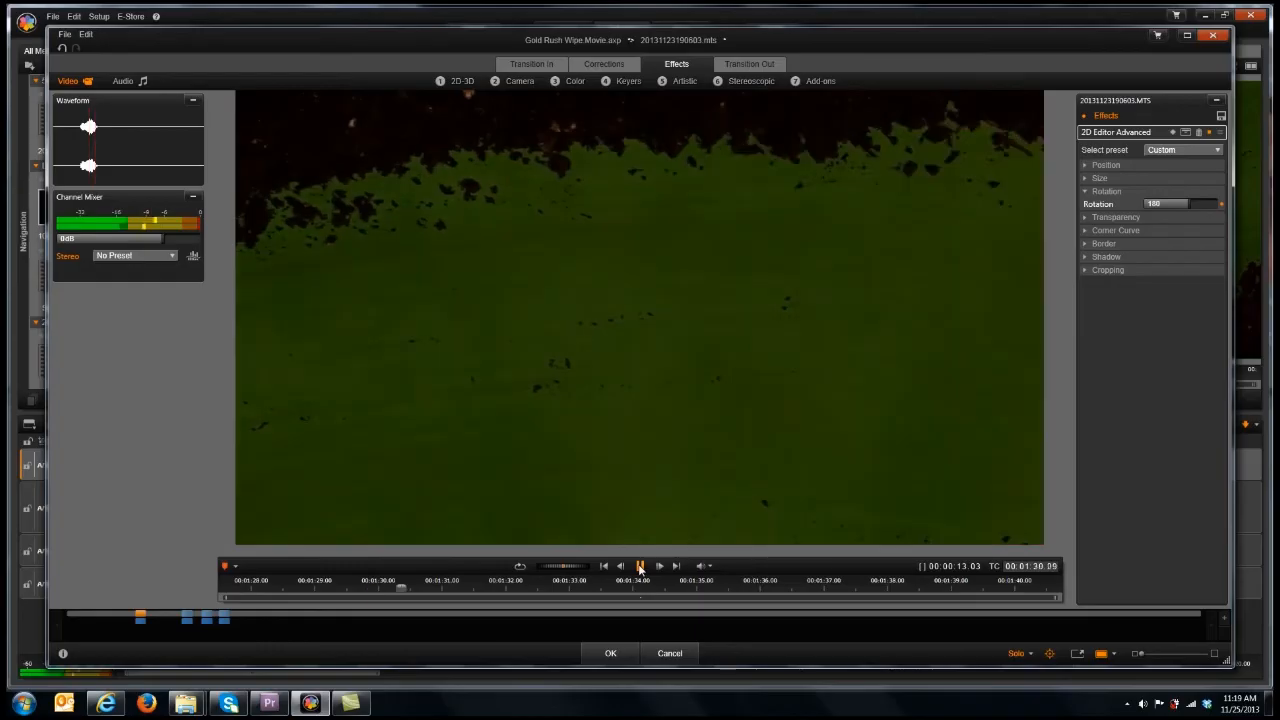
pyautogui.click(640, 566)
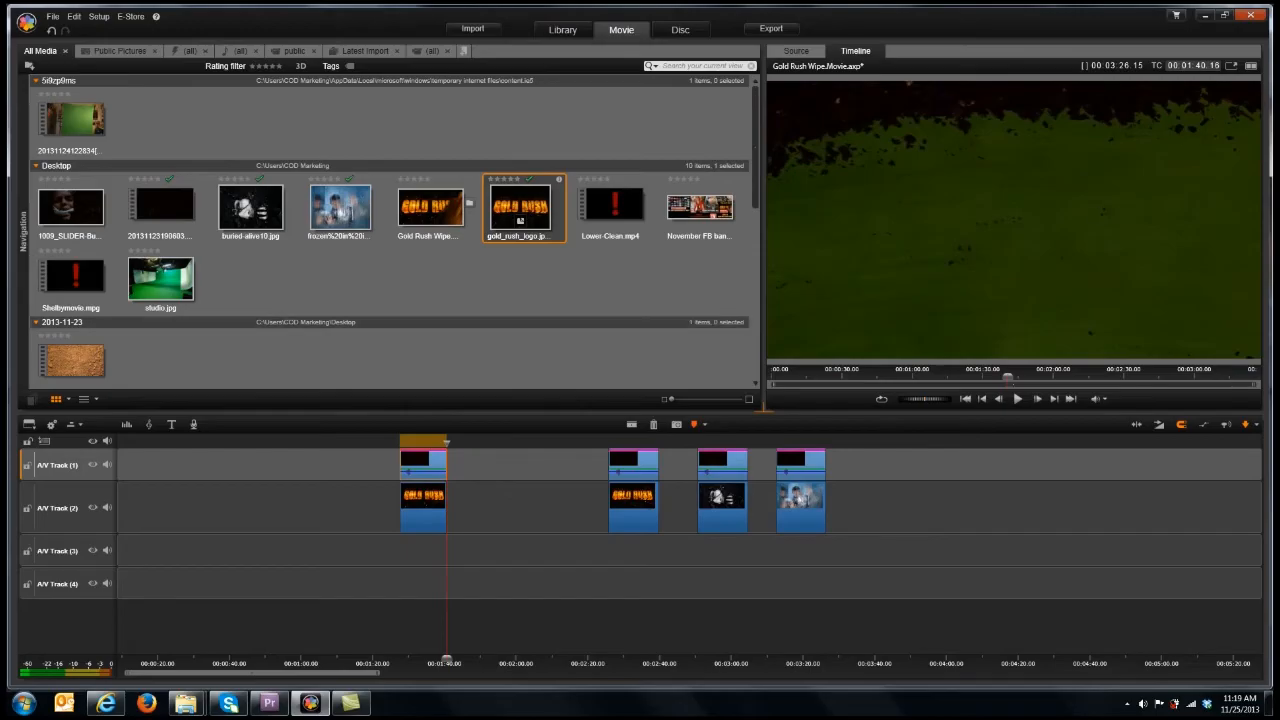
pyautogui.moveTo(900, 264)
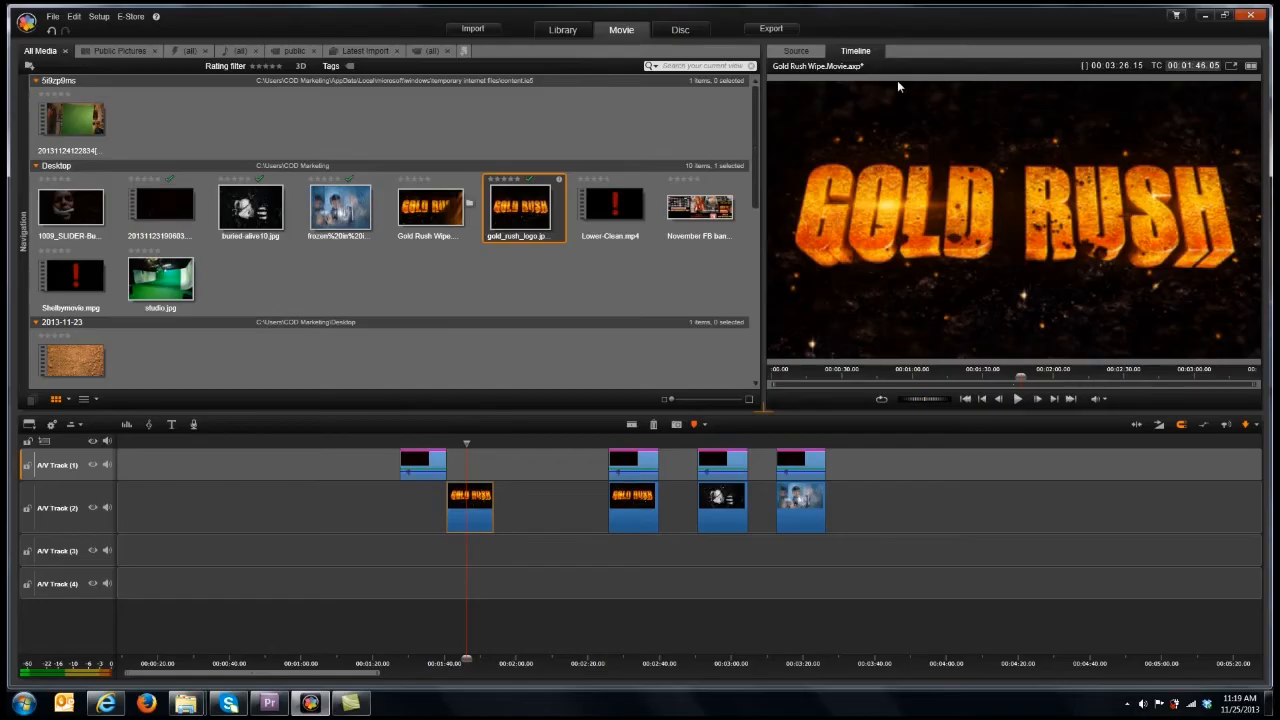
pyautogui.moveTo(906, 292)
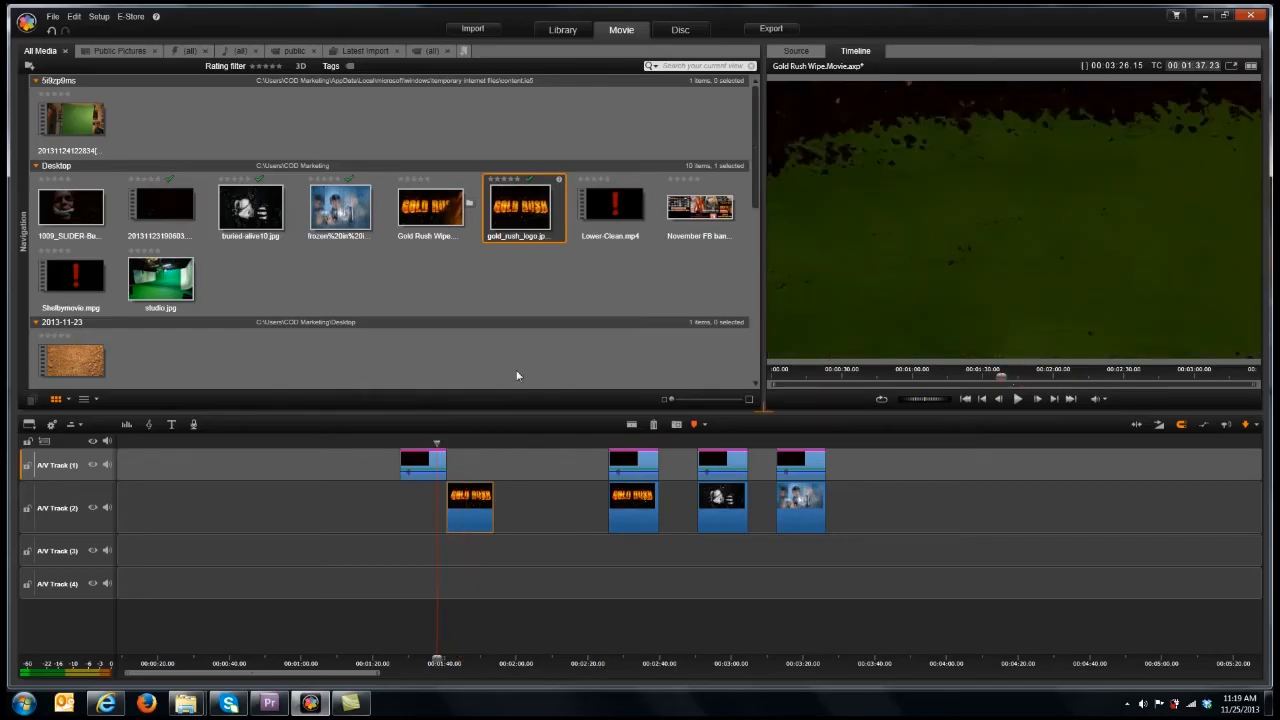
# Move the Gold Rush title clip right so it starts where the dirt-wipe clip ends.
pyautogui.moveTo(436, 444); pyautogui.dragTo(480, 444)
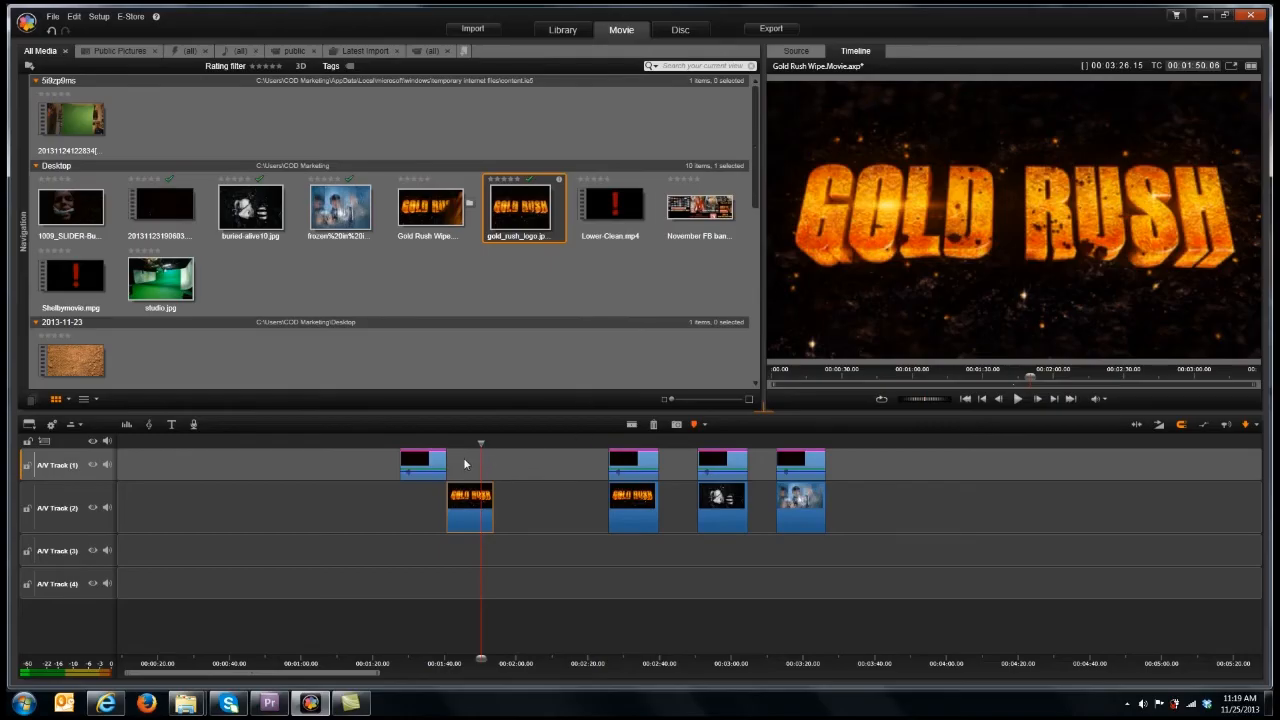
pyautogui.moveTo(644, 468)
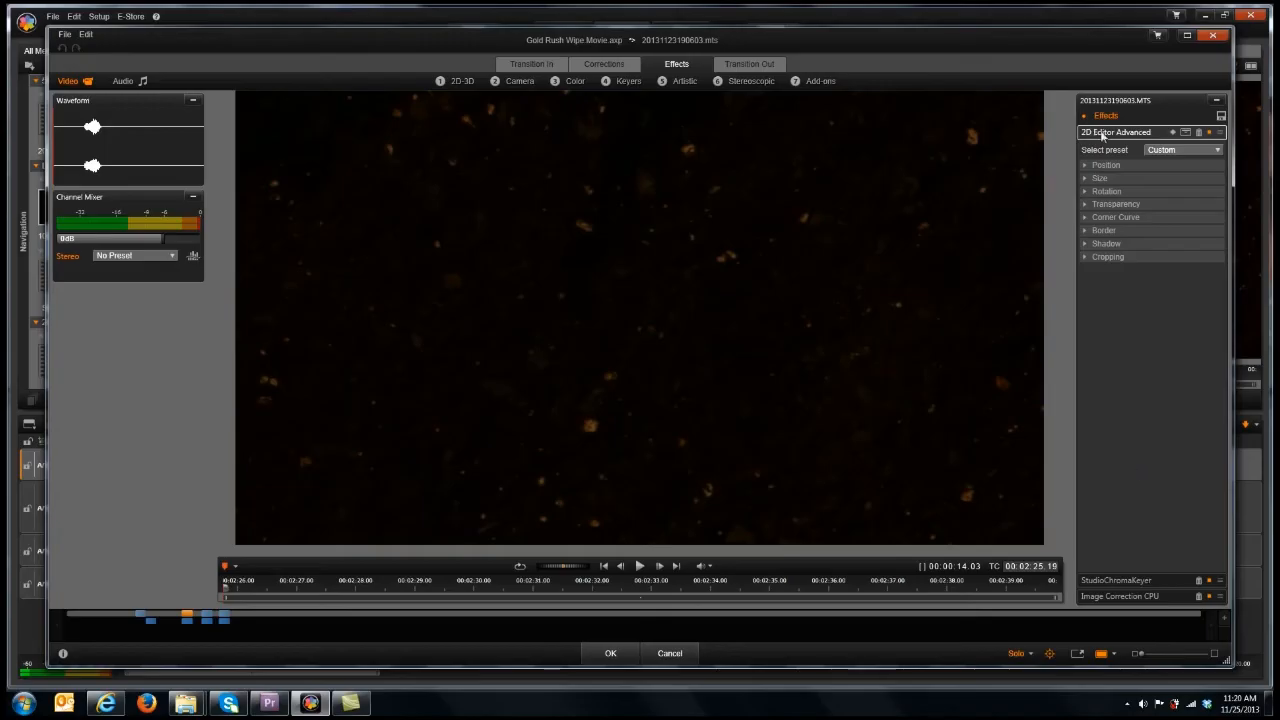
pyautogui.moveTo(418, 494)
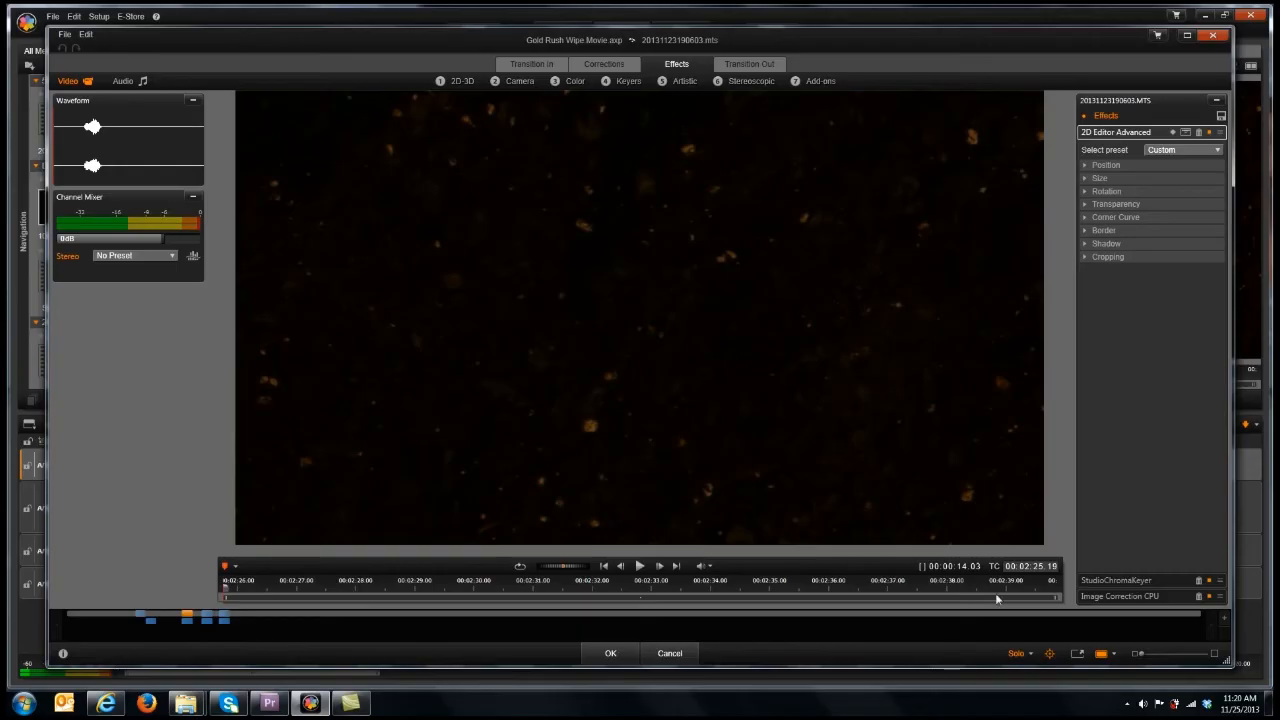
pyautogui.moveTo(716, 388)
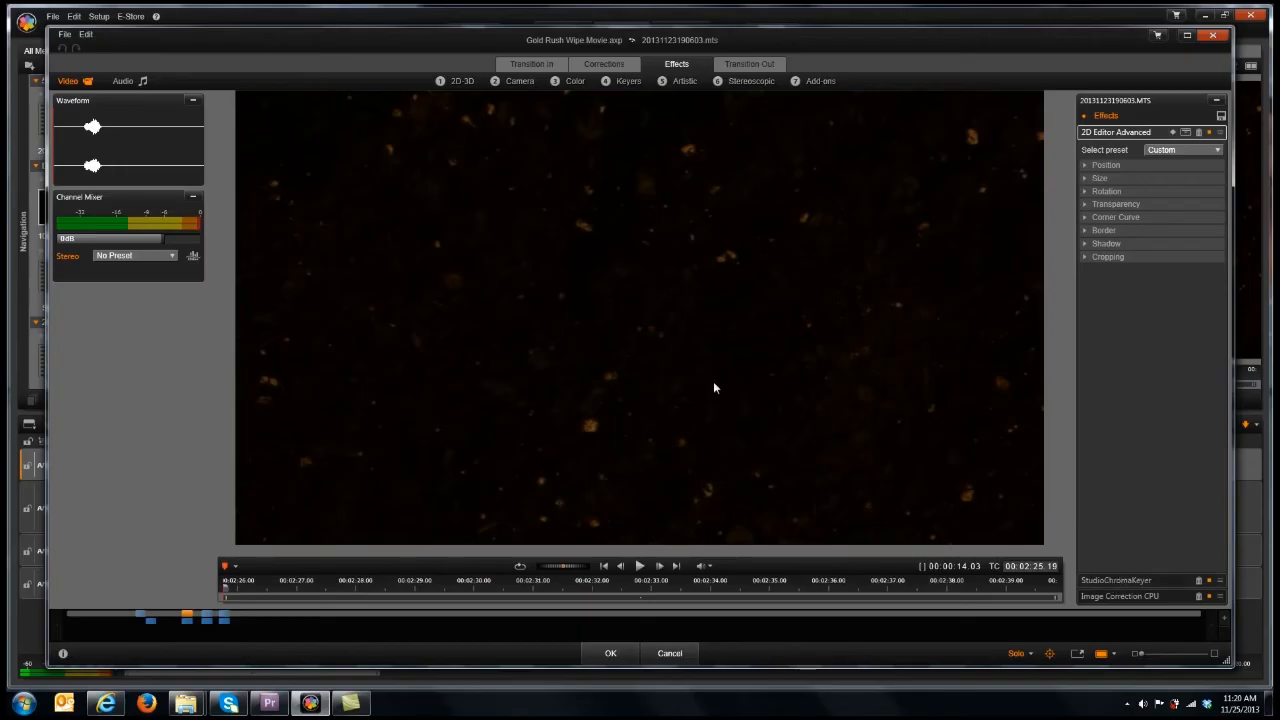
pyautogui.moveTo(1188, 594)
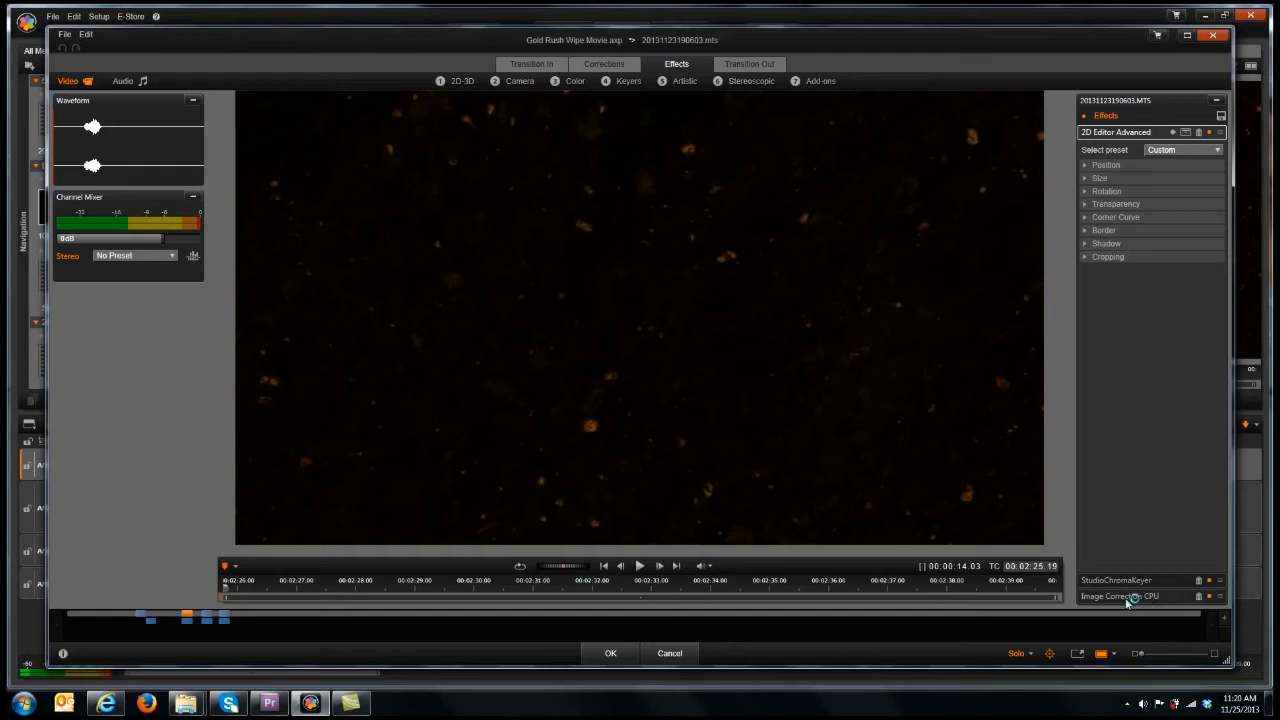
# Expand Image Correction CPU to view its brightness, contrast and saturation values.
pyautogui.click(1120, 596)
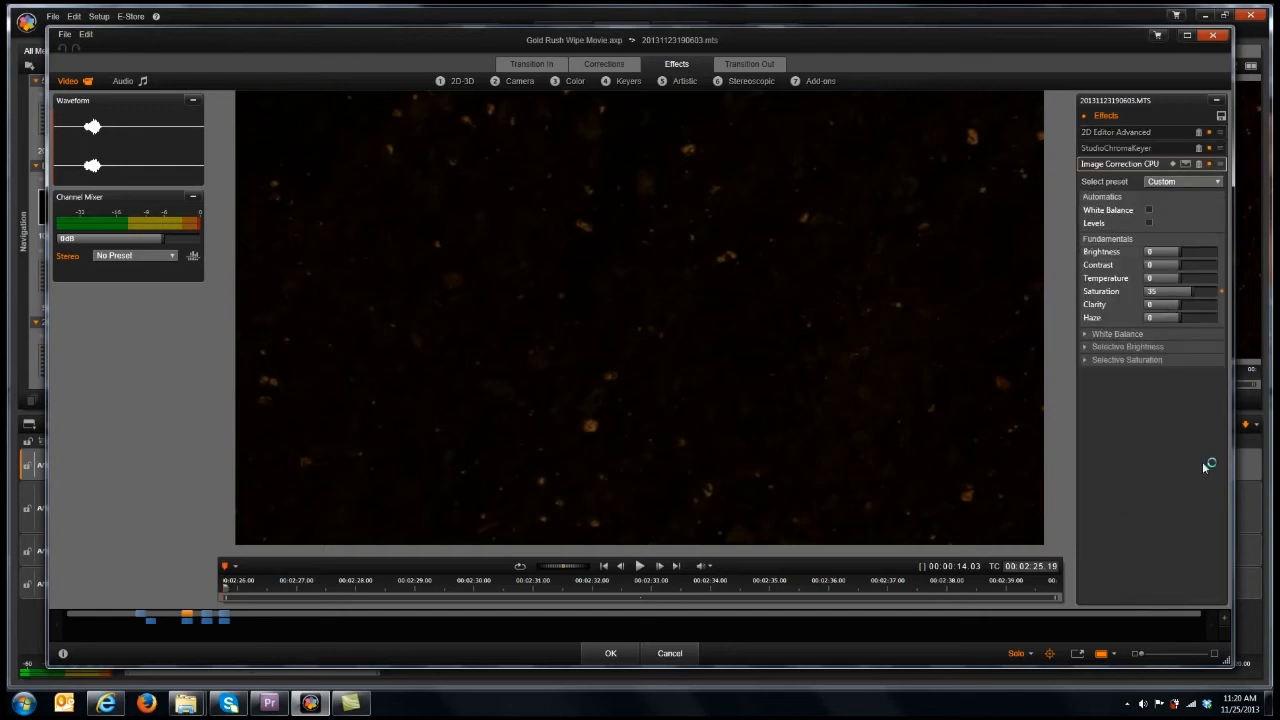
pyautogui.moveTo(1128, 316)
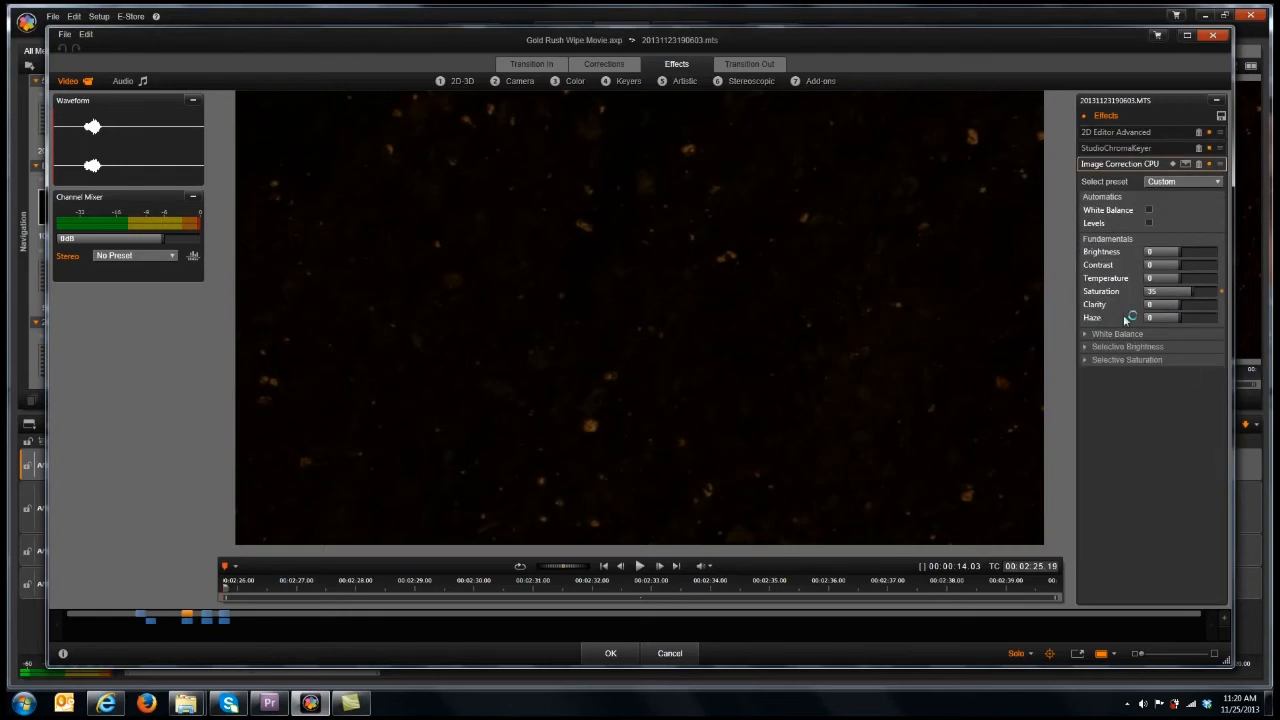
pyautogui.moveTo(650, 190)
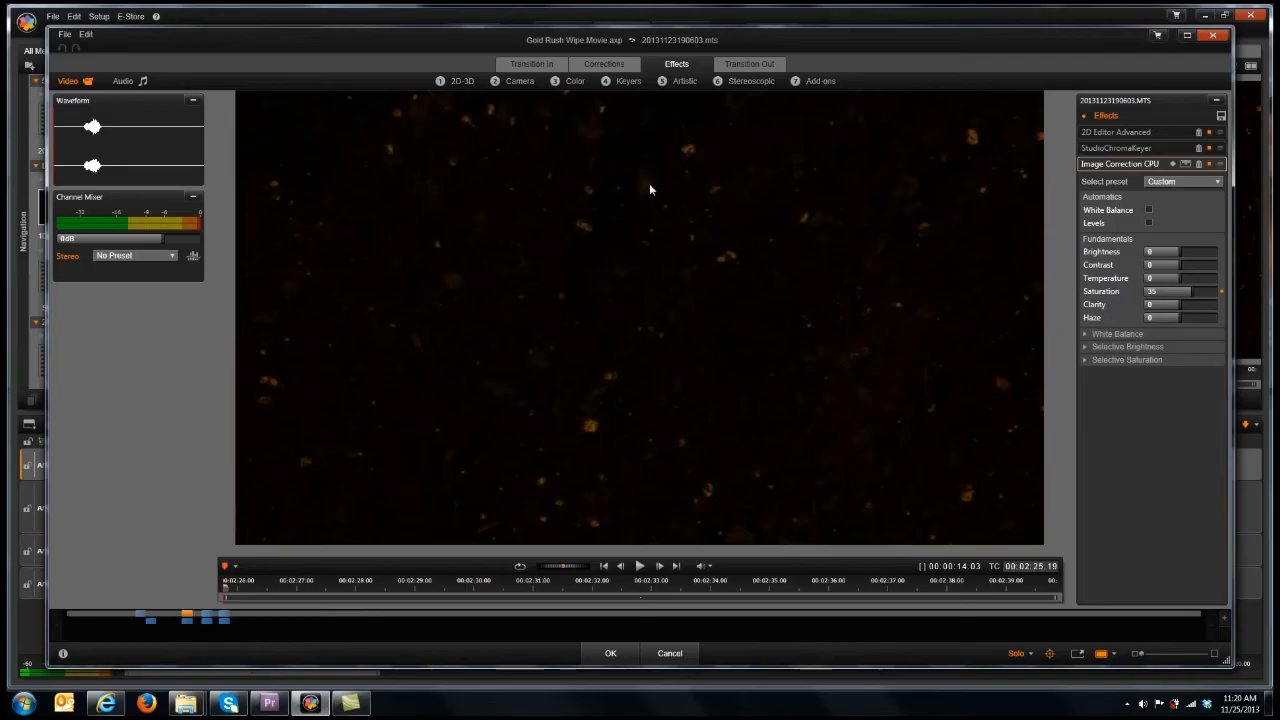
pyautogui.moveTo(1120, 400)
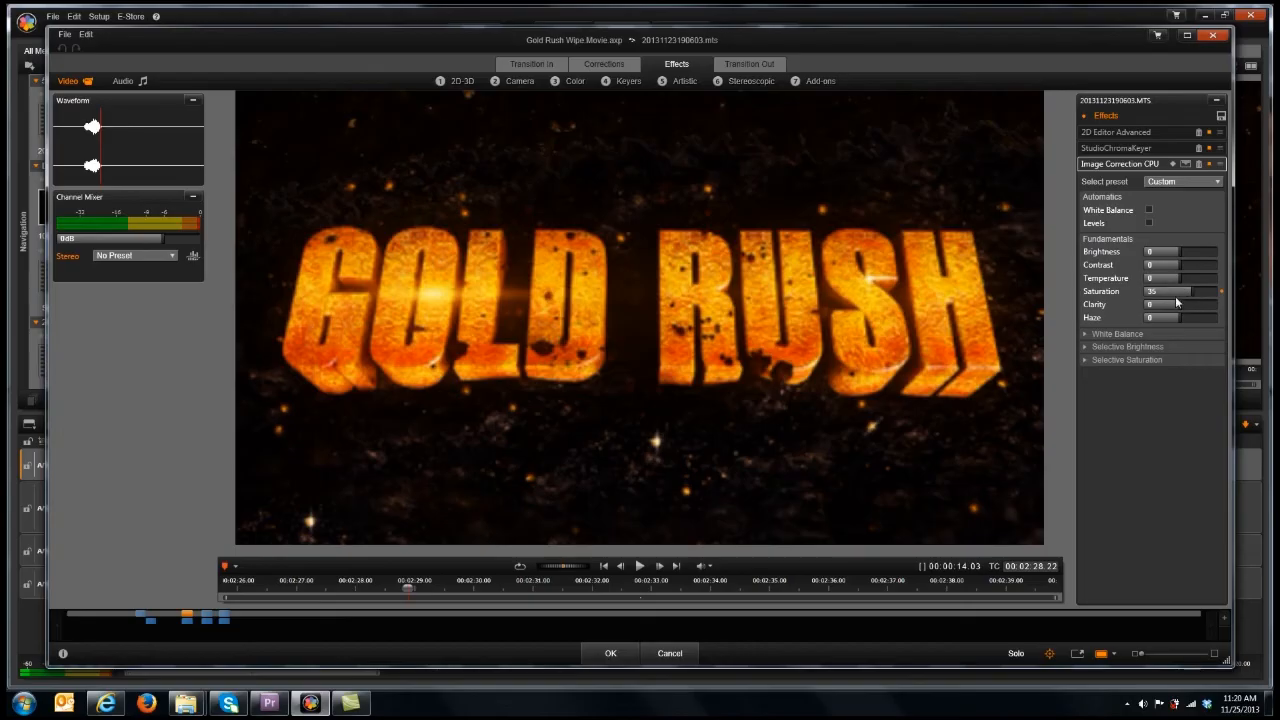
pyautogui.moveTo(326, 144)
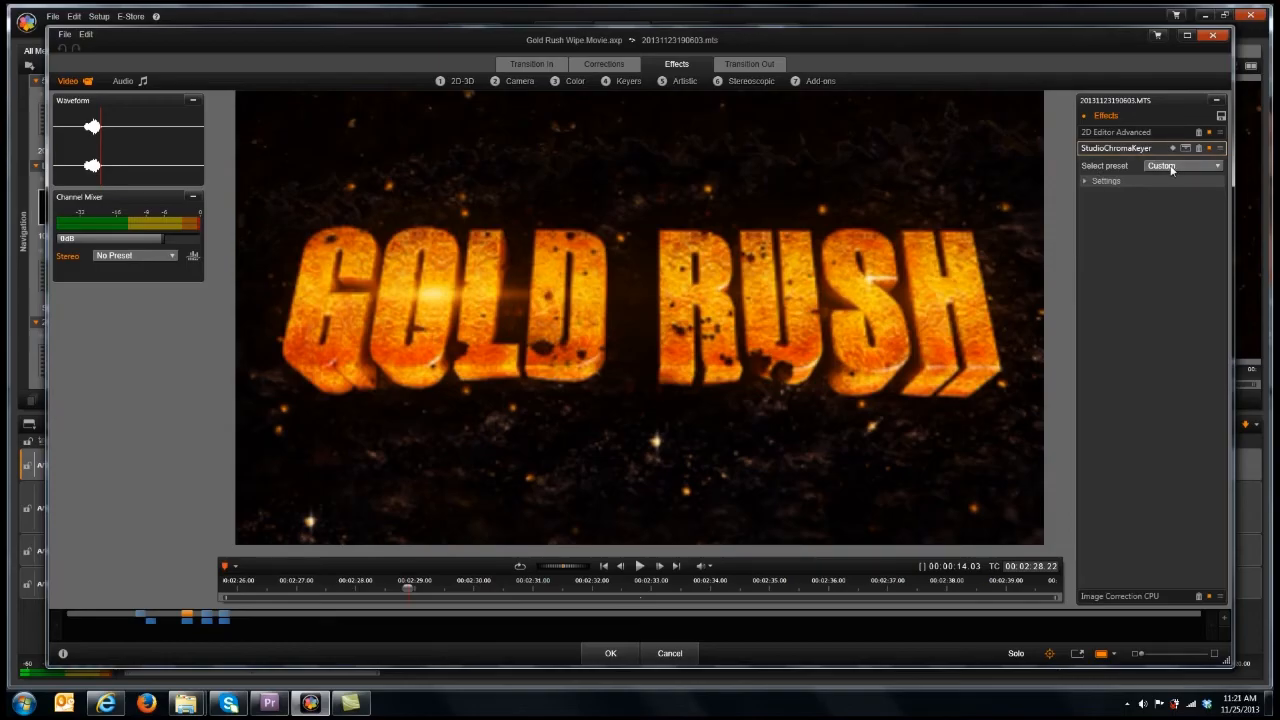
# Expand the StudioChromaKeyer settings showing green key color, tolerance and spill suppression.
pyautogui.click(1184, 164)
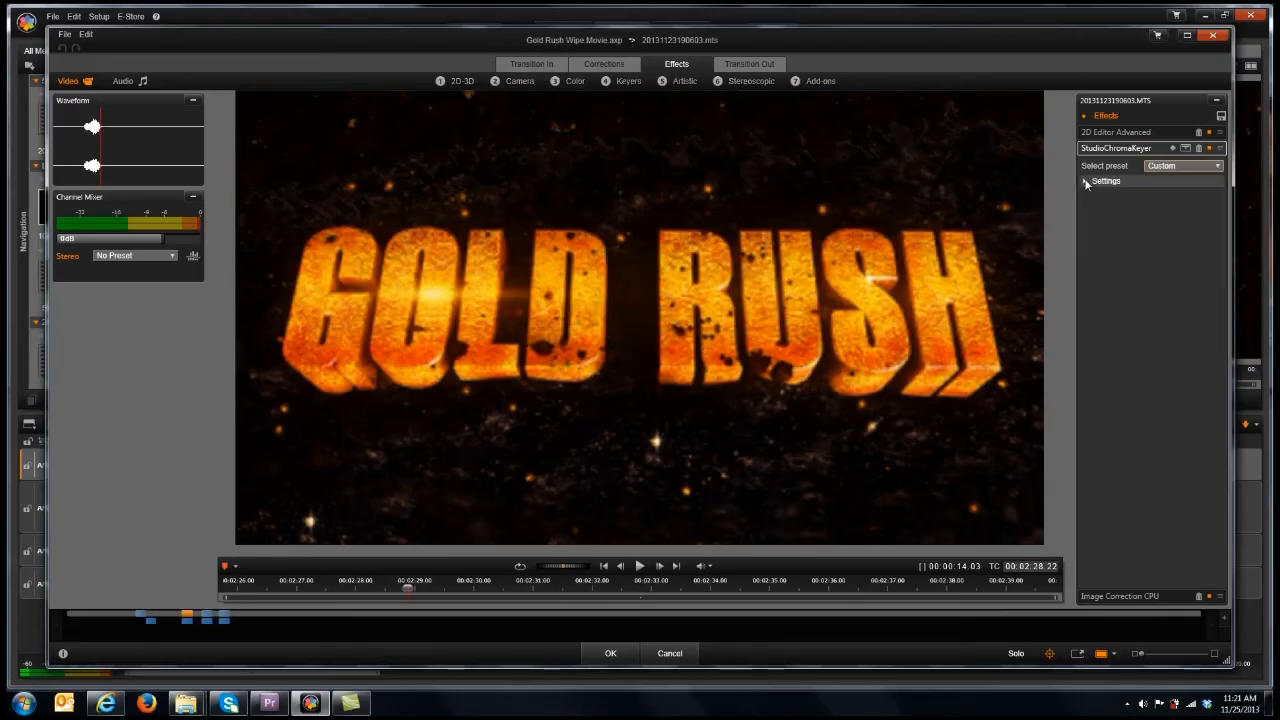
pyautogui.click(1084, 180)
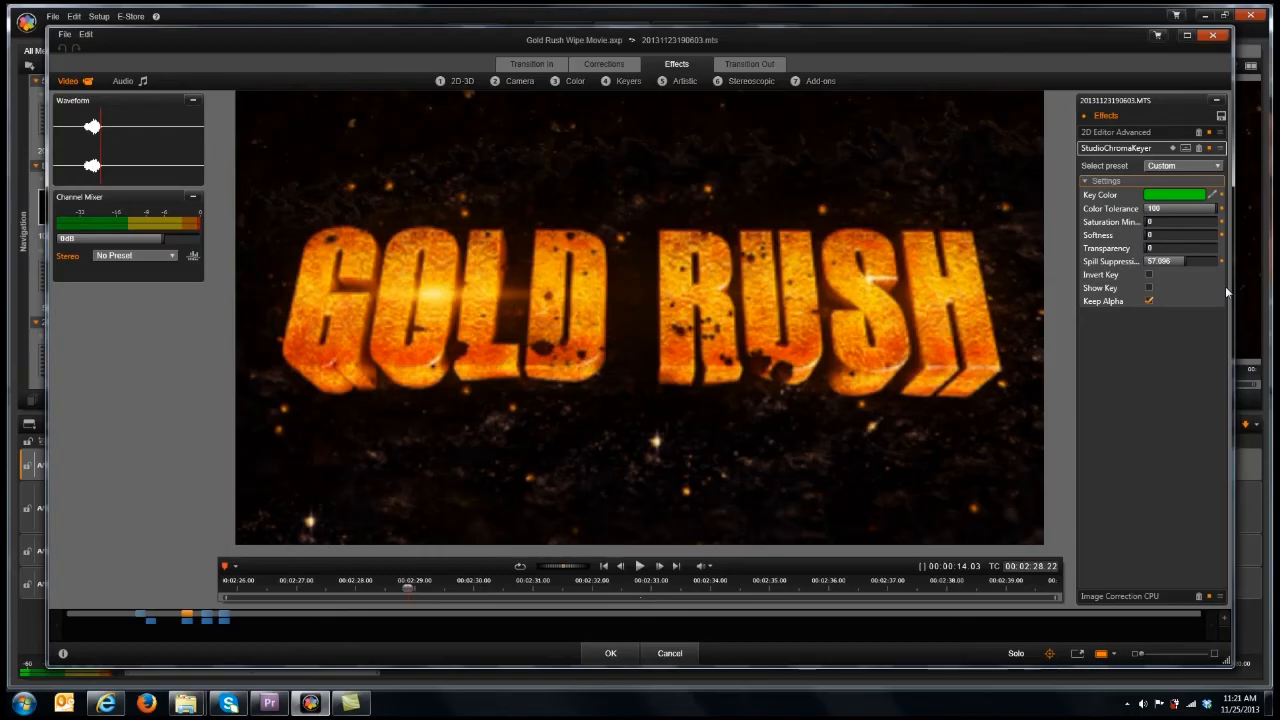
pyautogui.moveTo(830, 234)
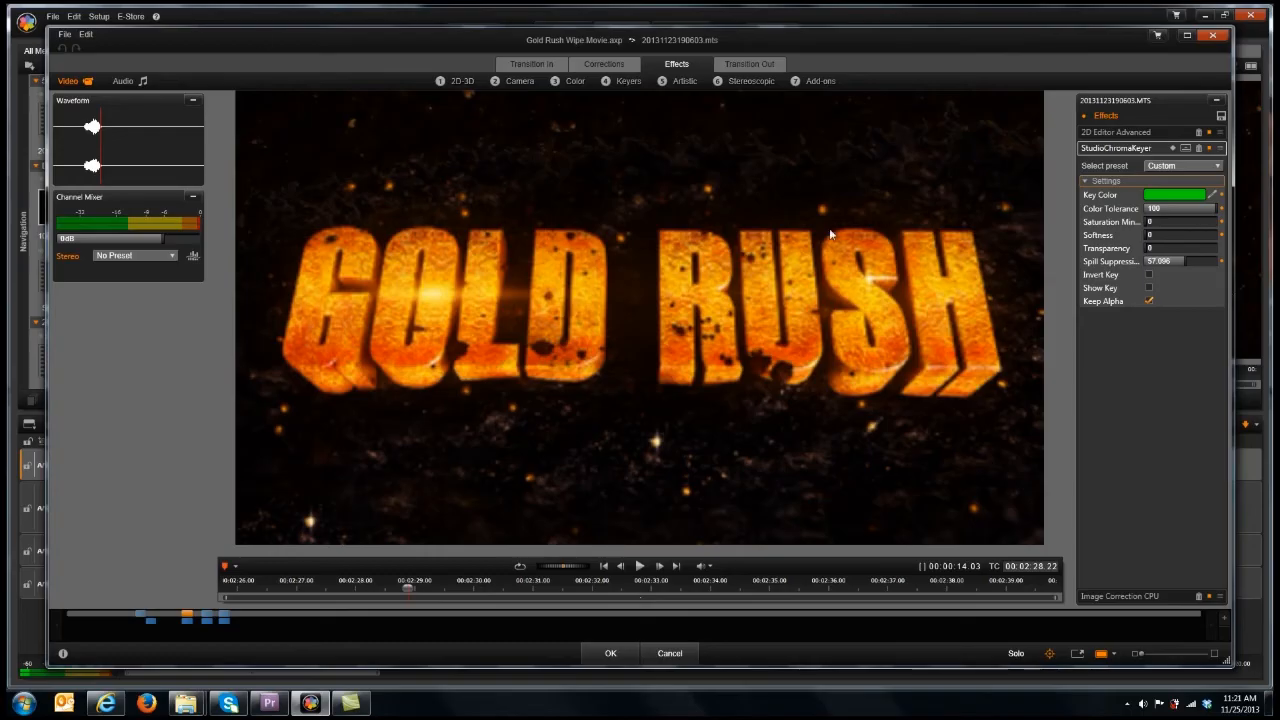
pyautogui.moveTo(944, 258)
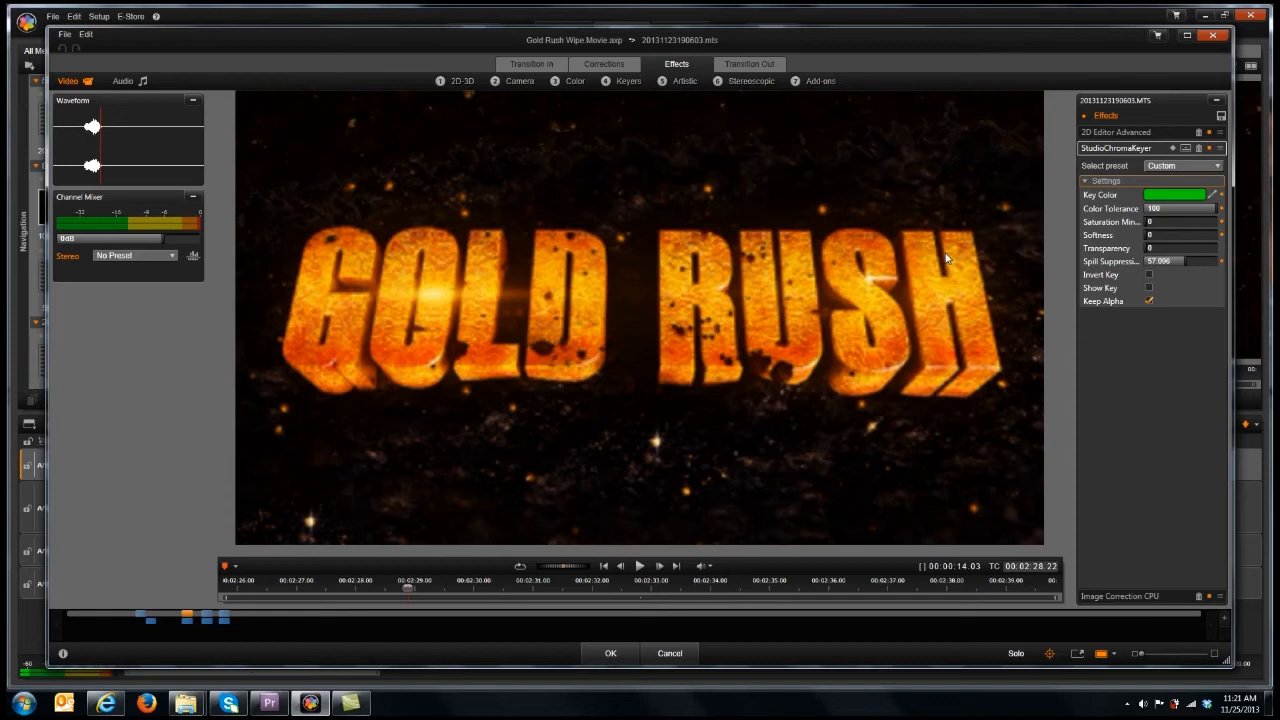
pyautogui.moveTo(260, 276)
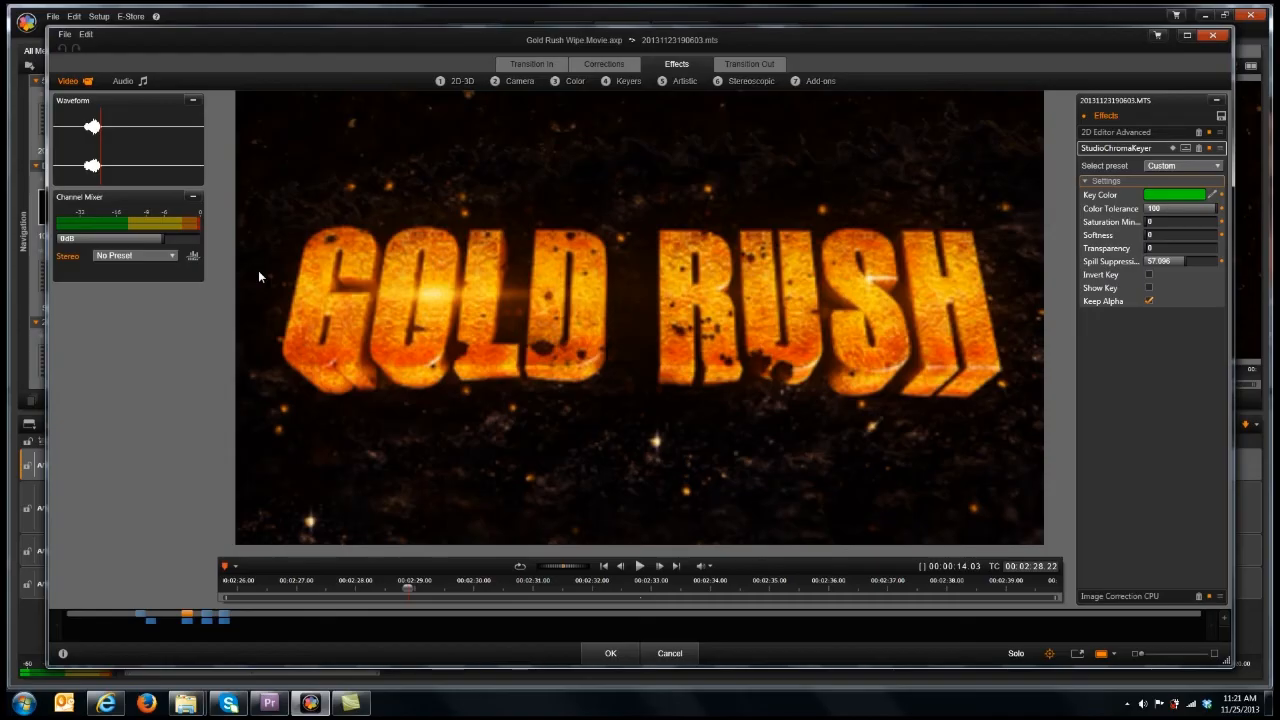
pyautogui.moveTo(1230, 212)
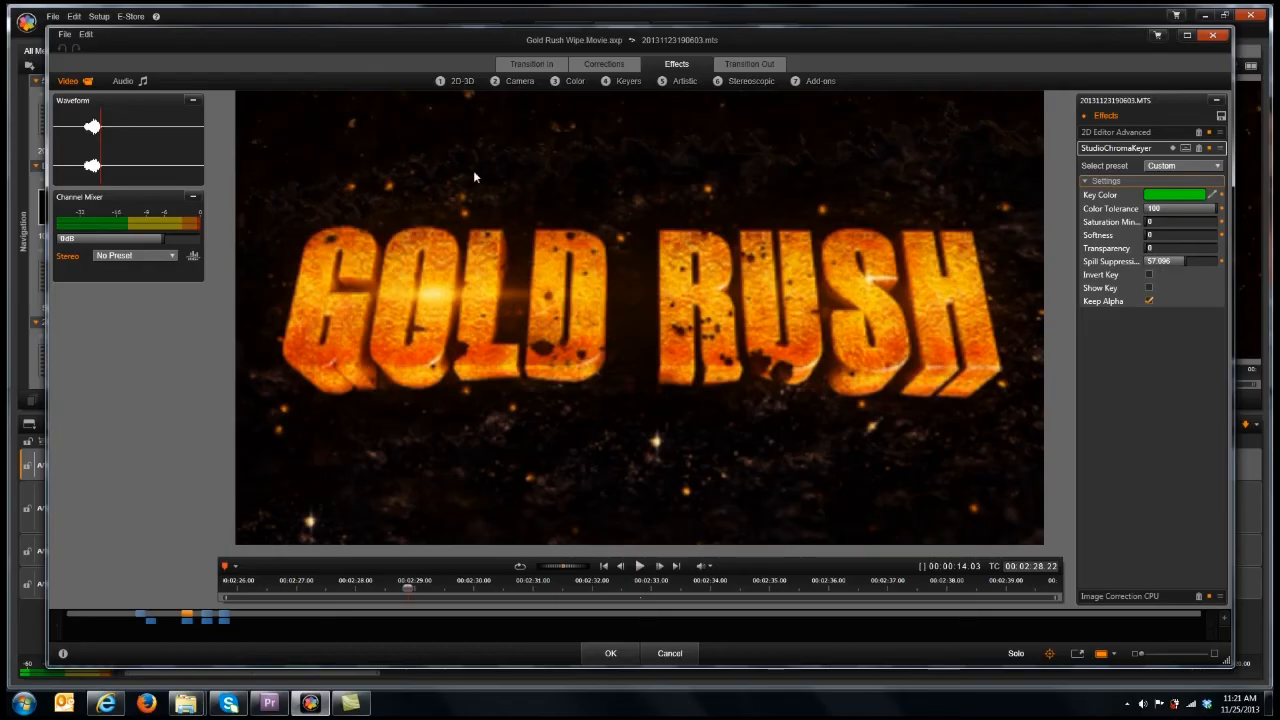
pyautogui.moveTo(444, 188)
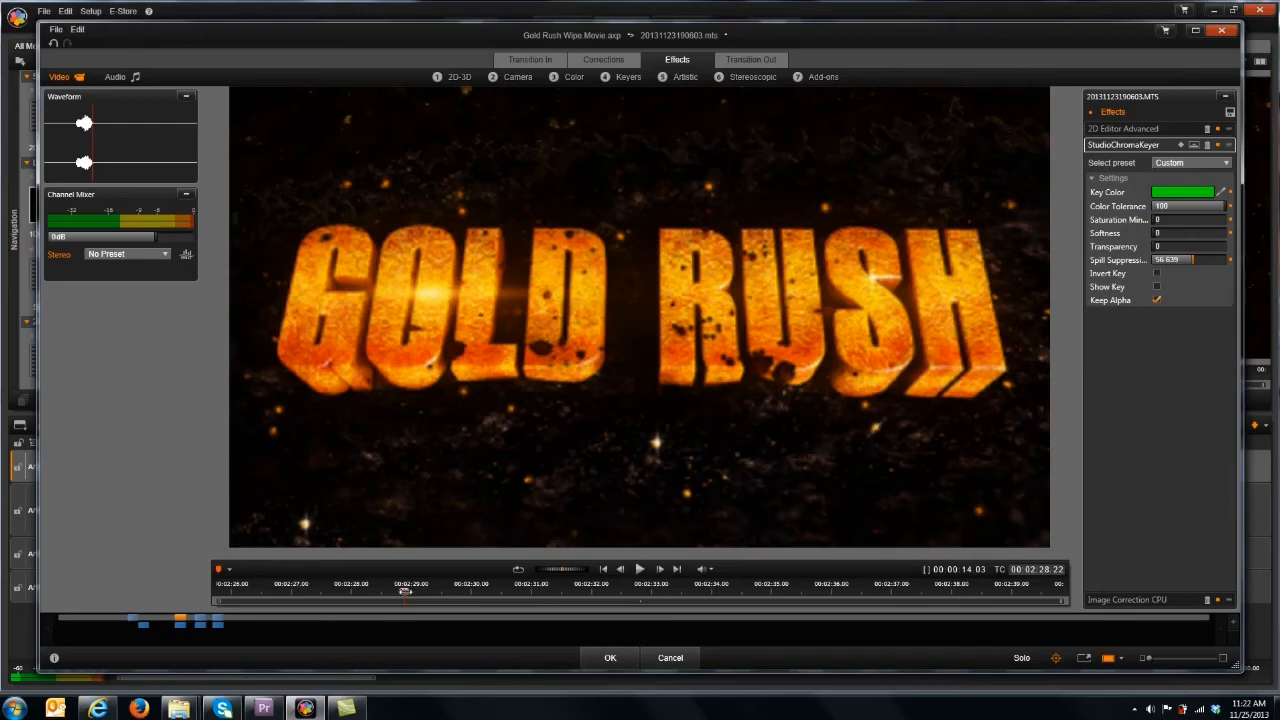
# Accept the effects and play the dirt-wipe title reveal on the timeline twice.
pyautogui.click(608, 656)
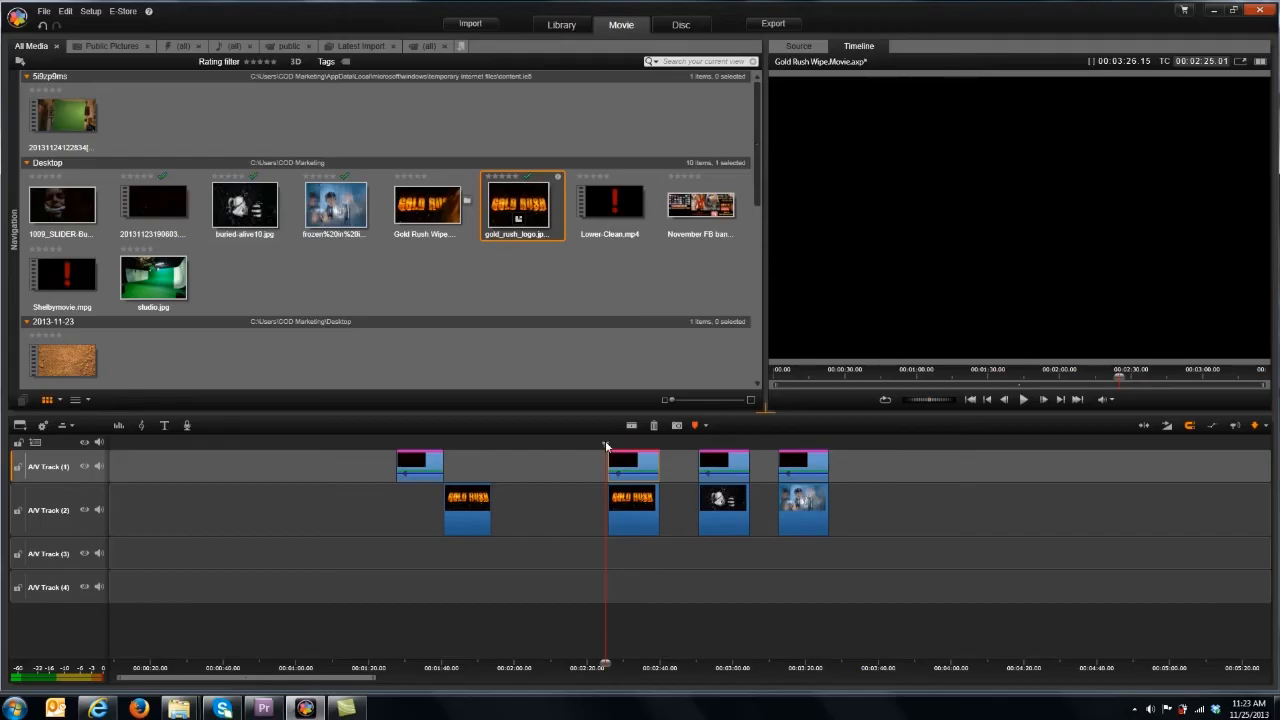
pyautogui.click(1024, 400)
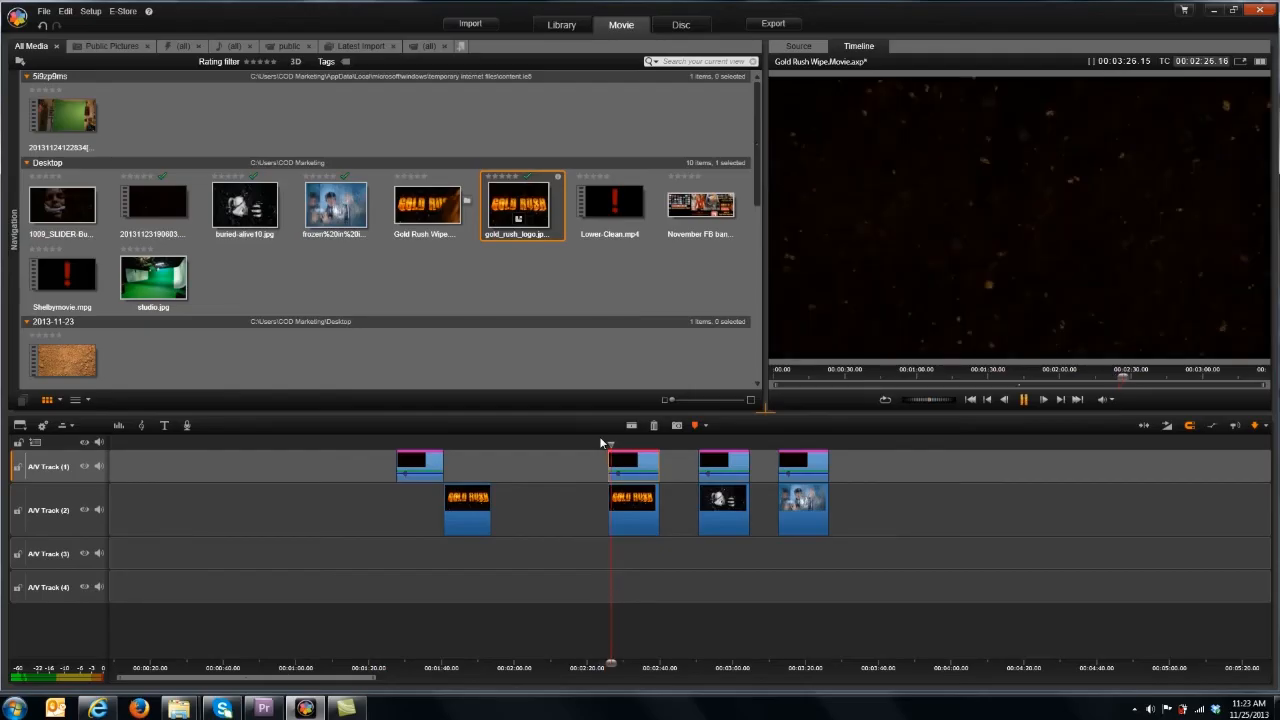
pyautogui.click(1022, 400)
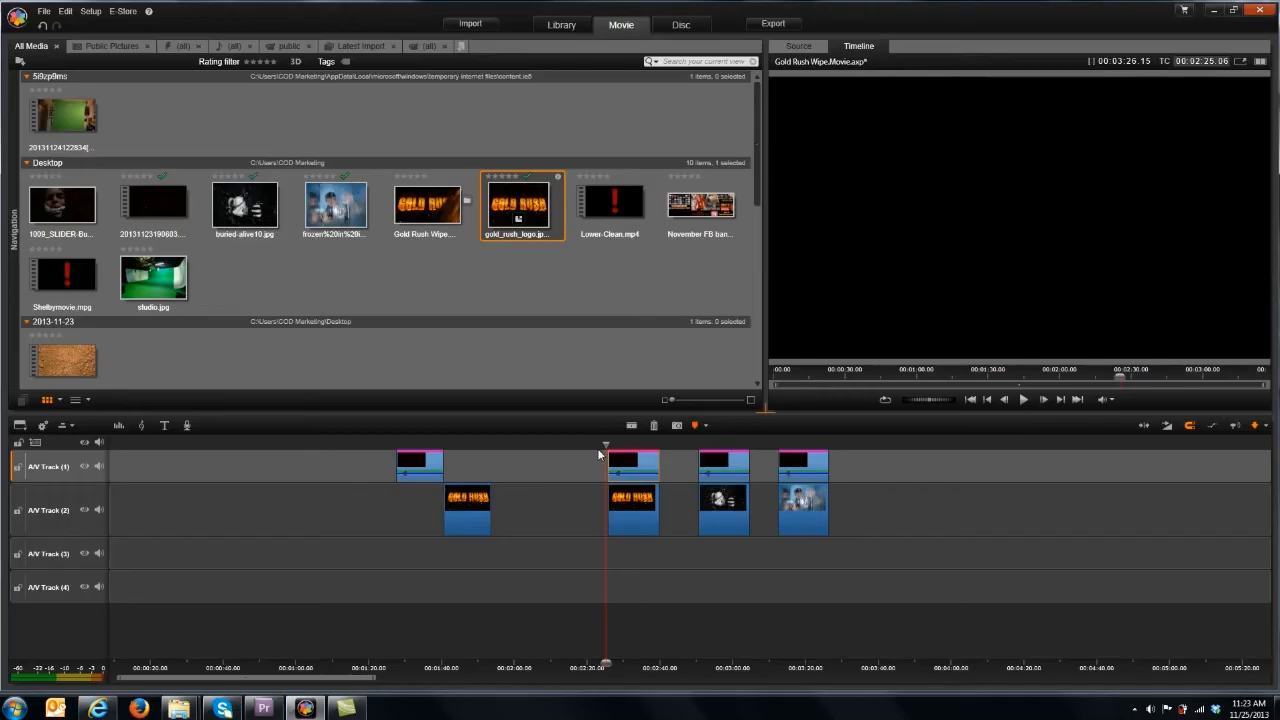
pyautogui.click(1022, 400)
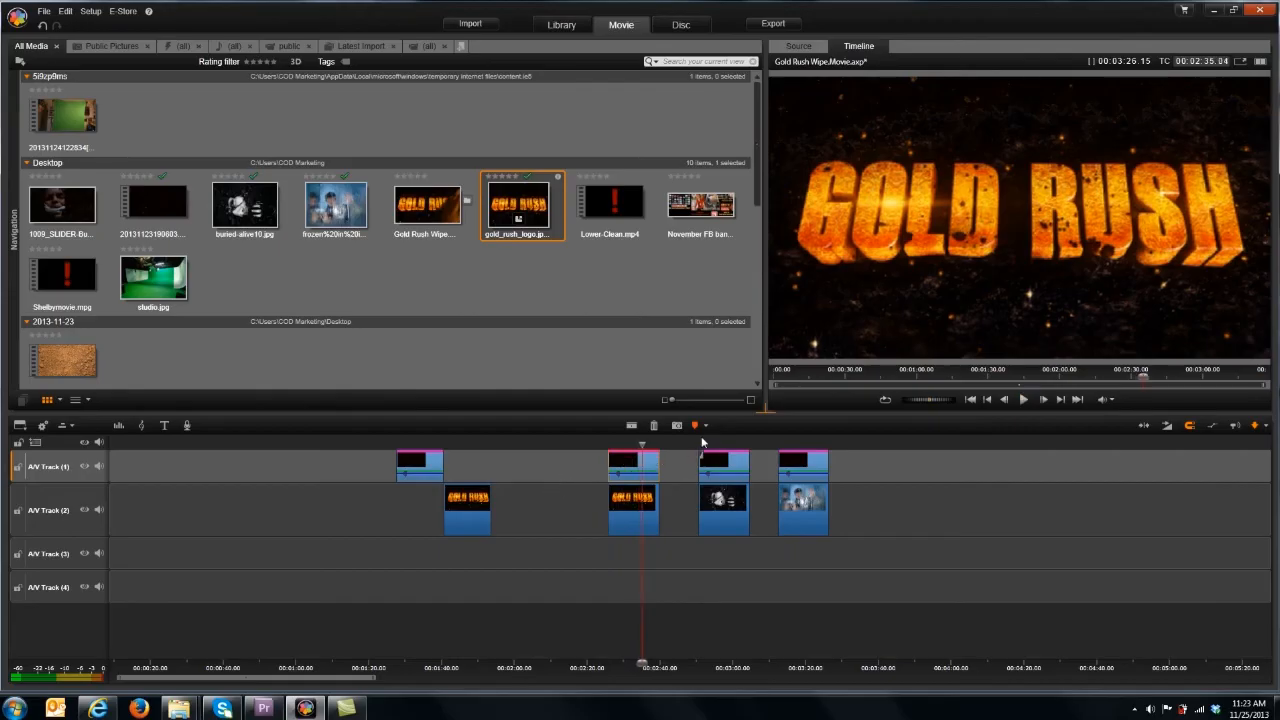
# Review playback at the last clip, then leave Pinnacle Studio for the desktop.
pyautogui.click(1022, 400)
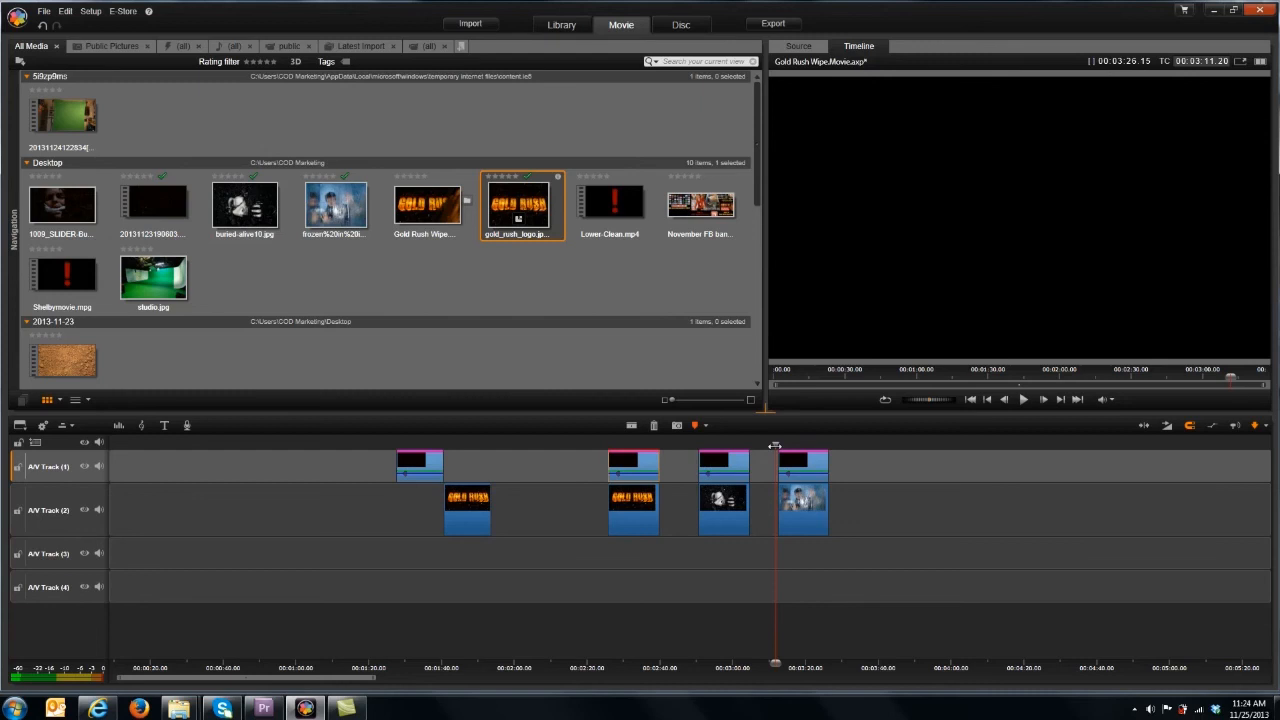
pyautogui.click(1024, 400)
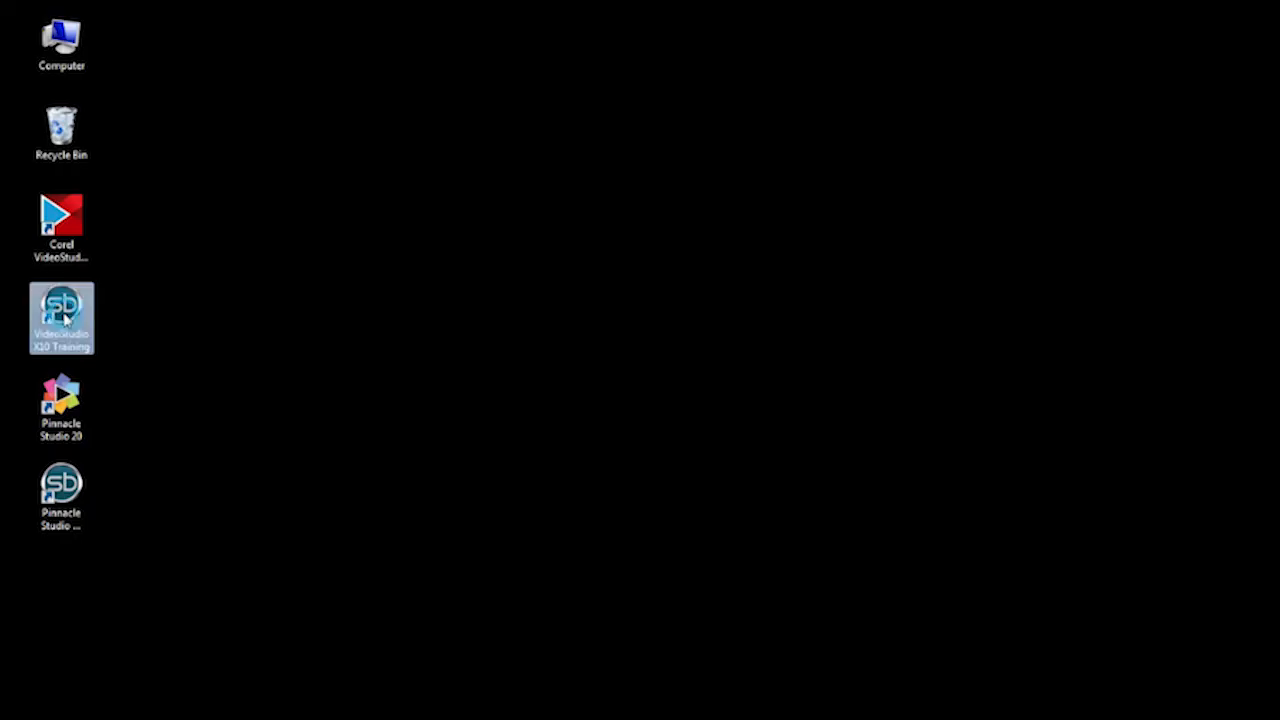
# Launch the training shortcut, switch to the Pinnacle Studio 20 offer and open the Stock section.
pyautogui.doubleClick(60, 316)
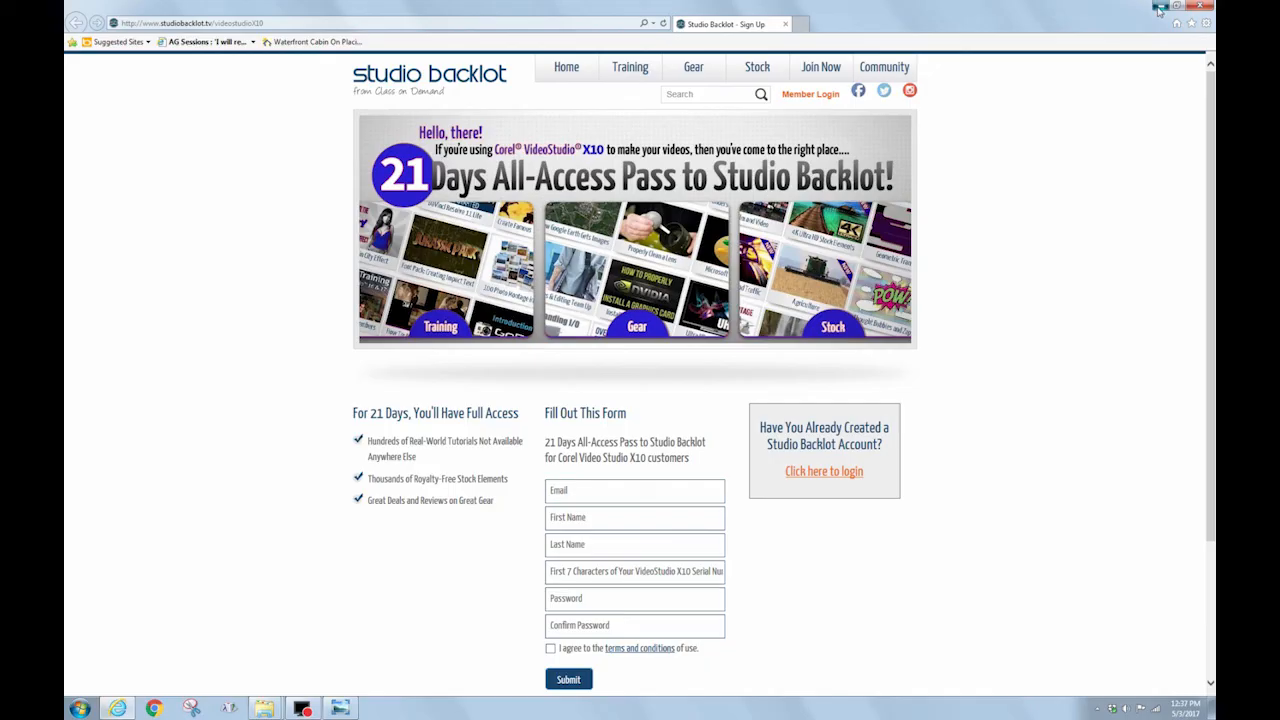
pyautogui.click(1160, 6)
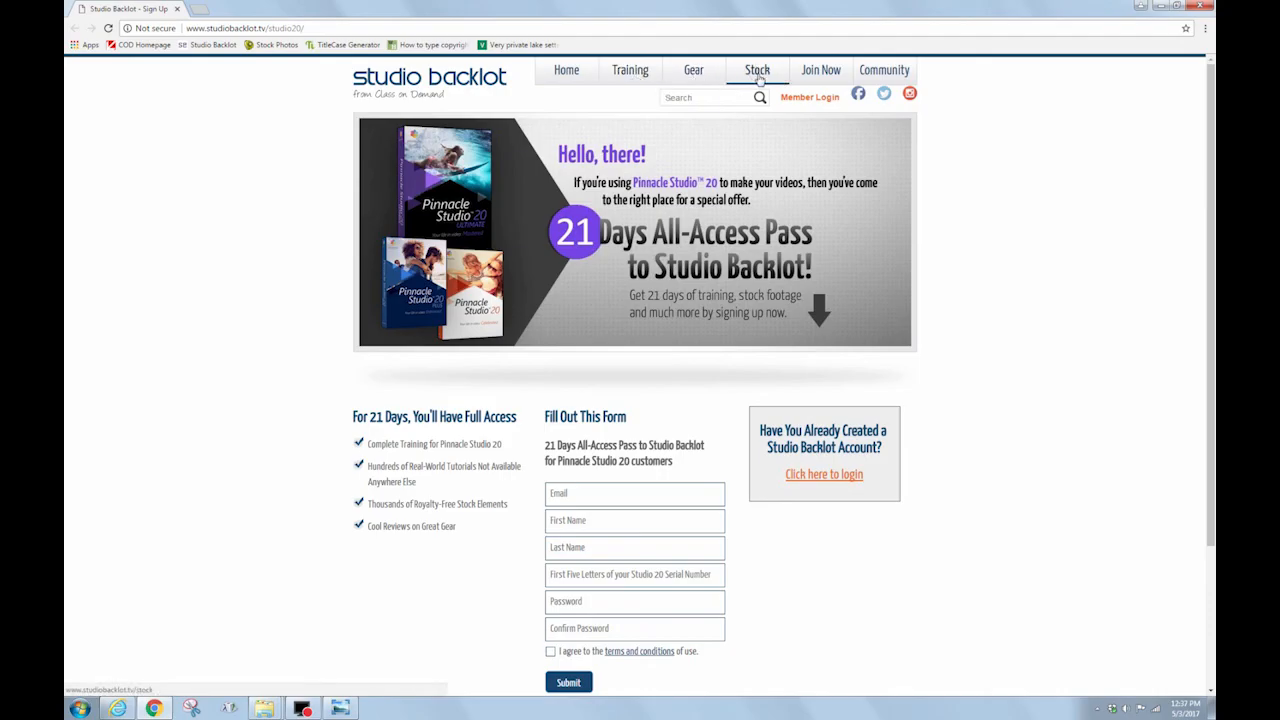
pyautogui.click(756, 70)
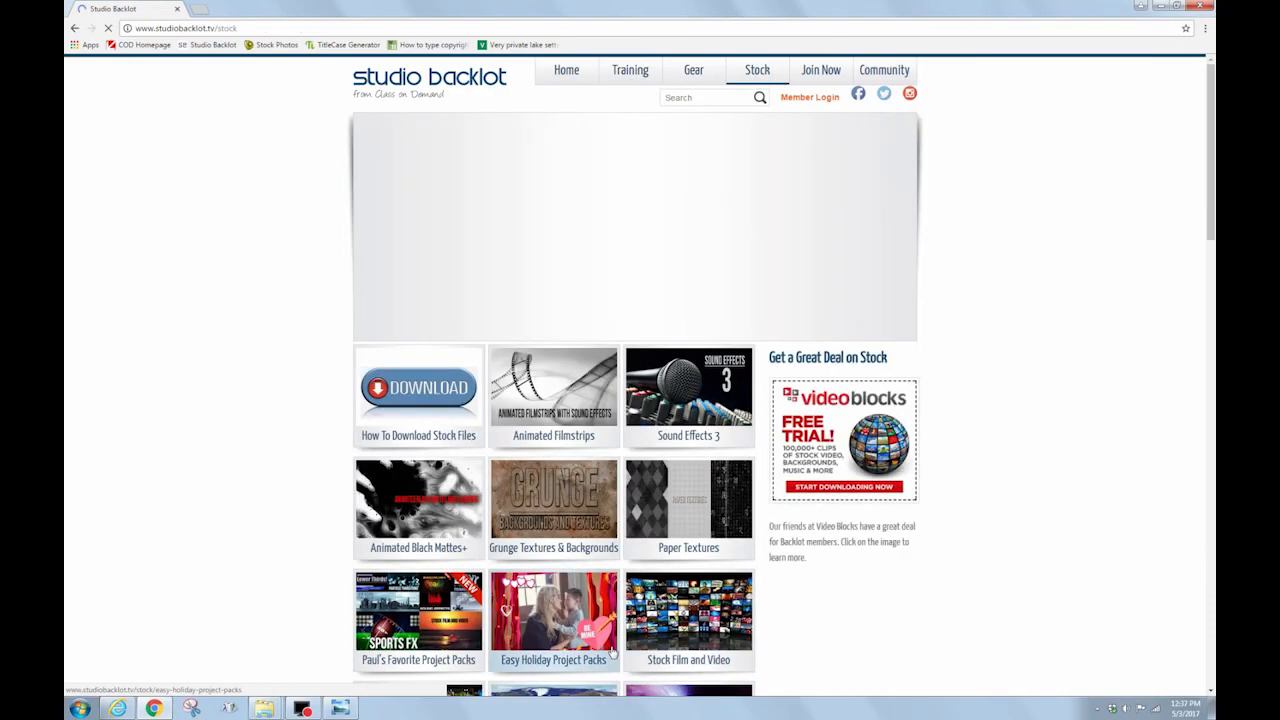